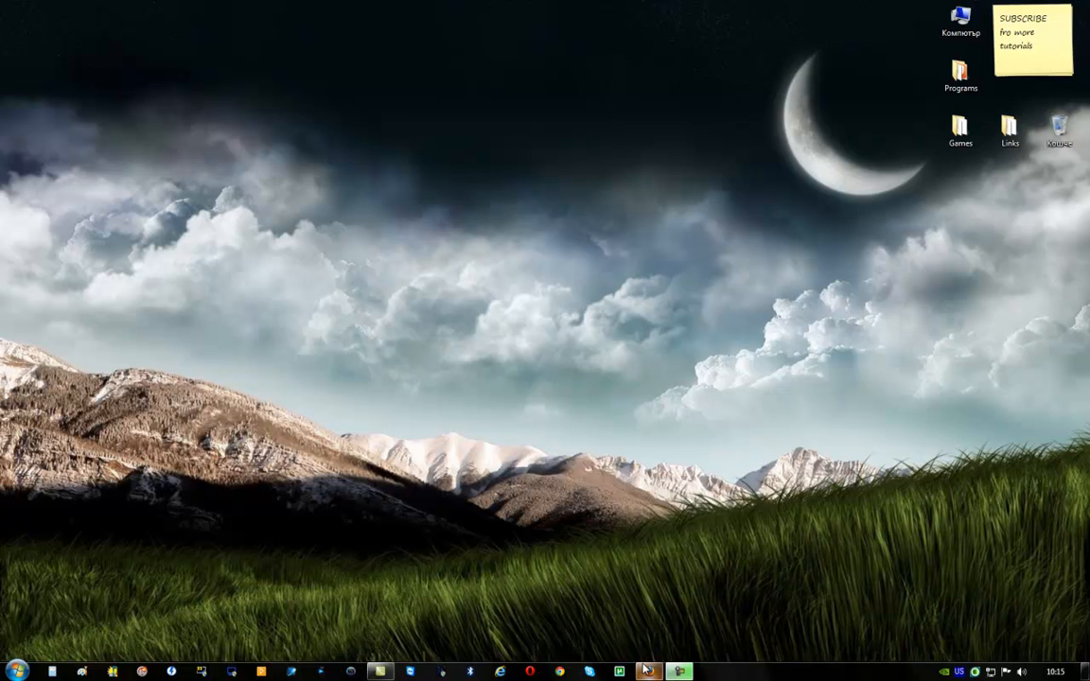
# Step: Restore the Firefox window showing the Retro Sounds Mod forum thread
pyautogui.click(669, 670)
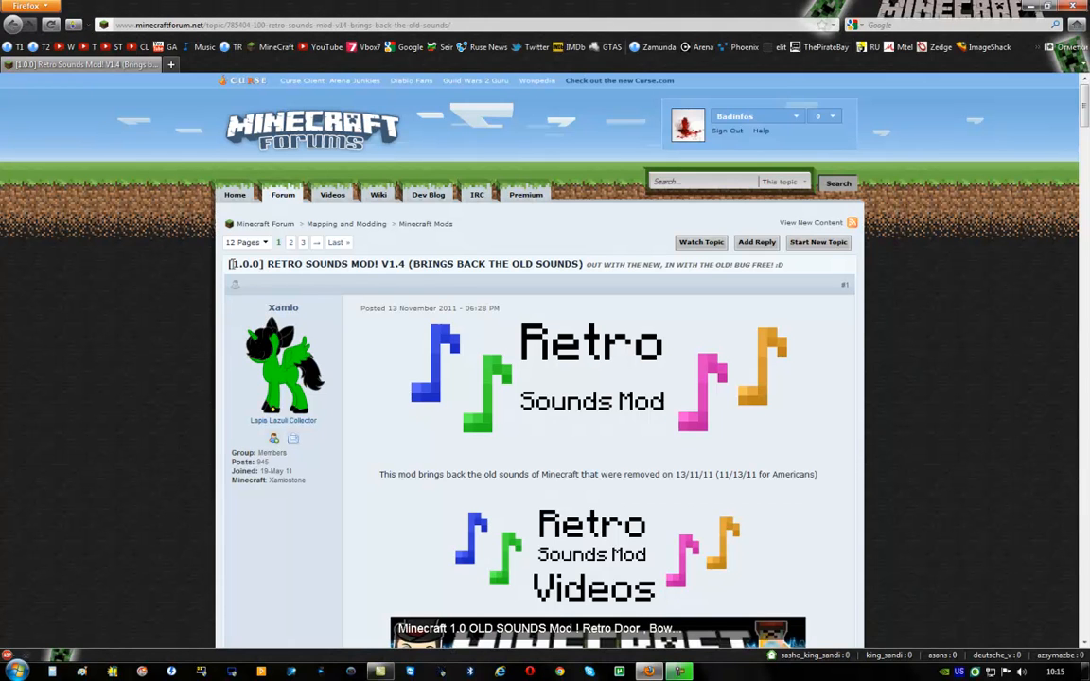
# Step: Reach the Sound Mod Enabler thread's downloads and expand the Older versions list
pyautogui.doubleClick(248, 265)
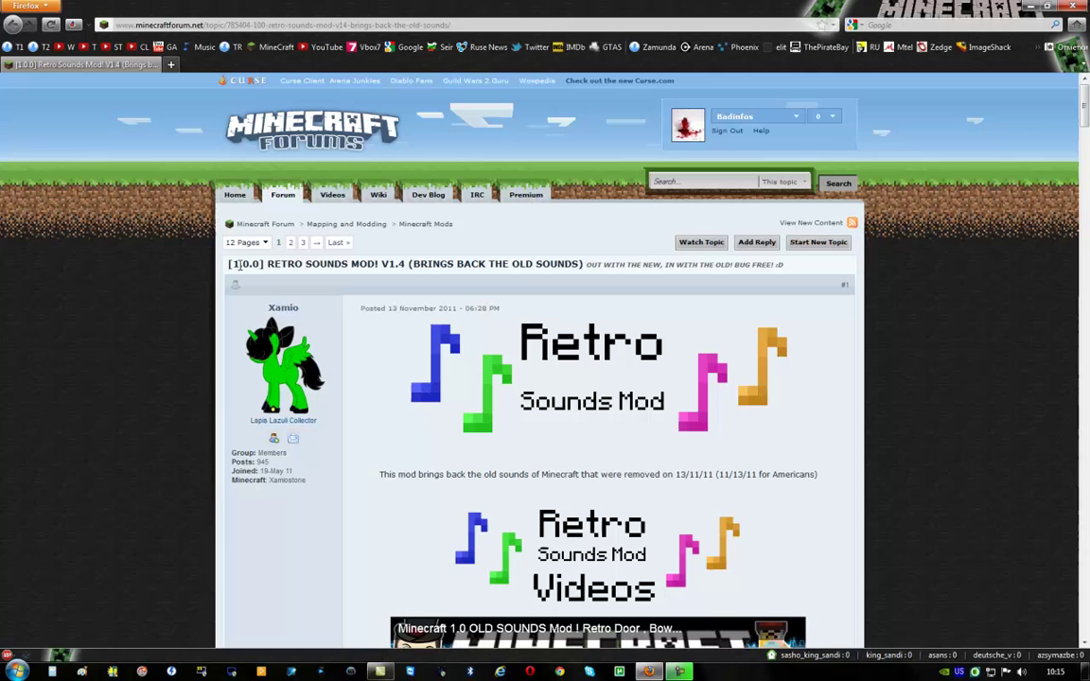
pyautogui.moveTo(526, 8)
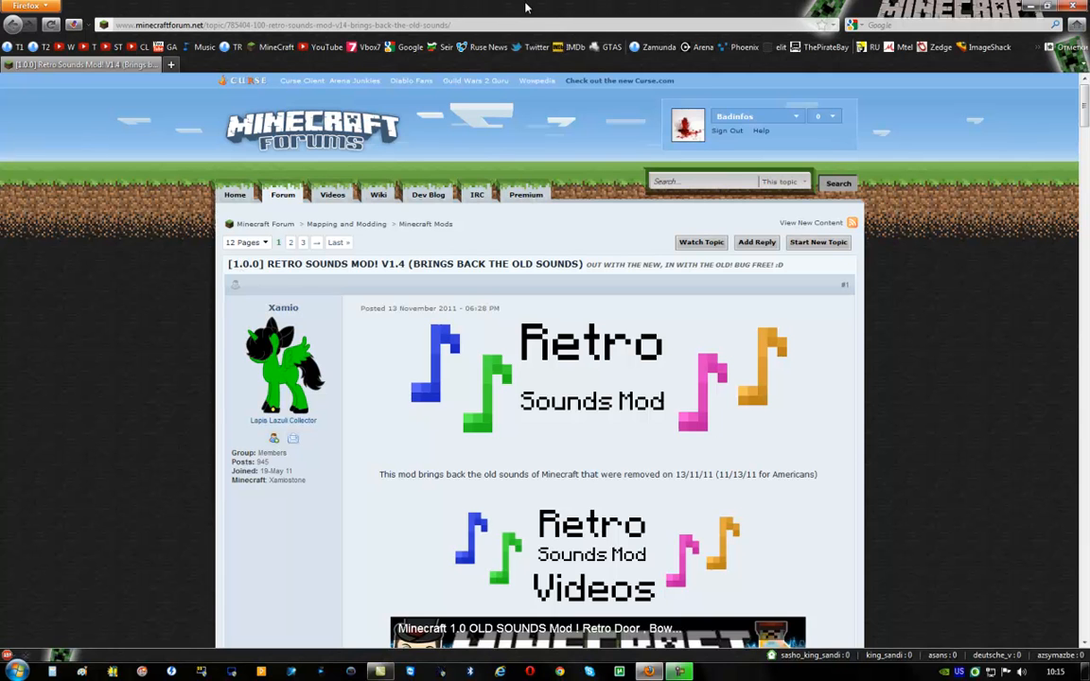
pyautogui.scroll(-3)
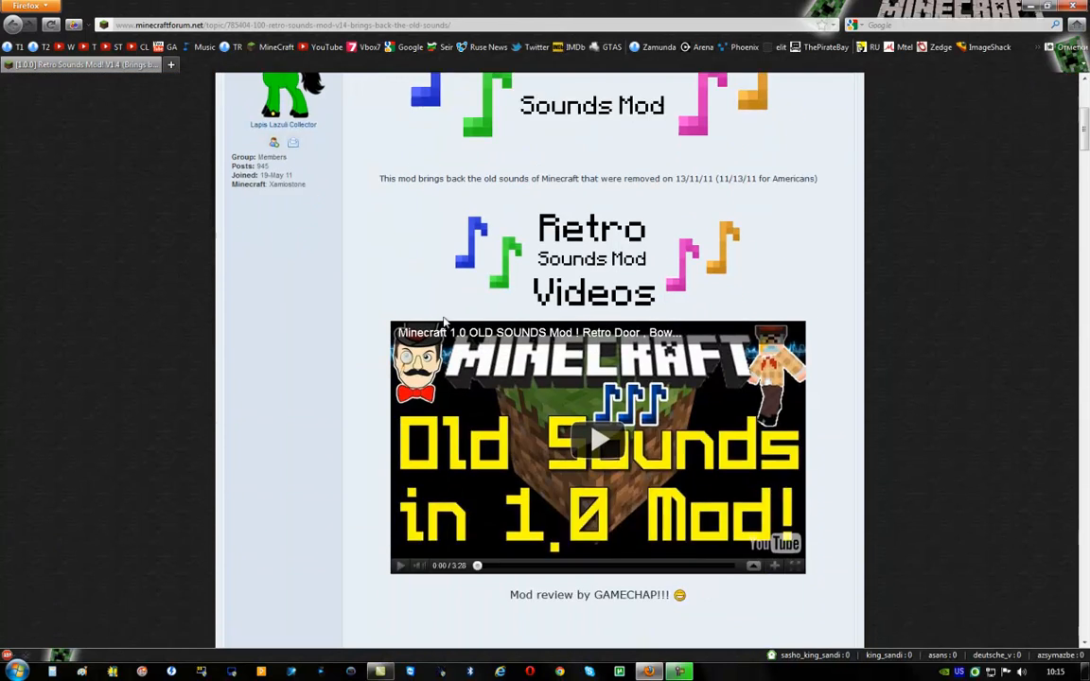
pyautogui.scroll(-3)
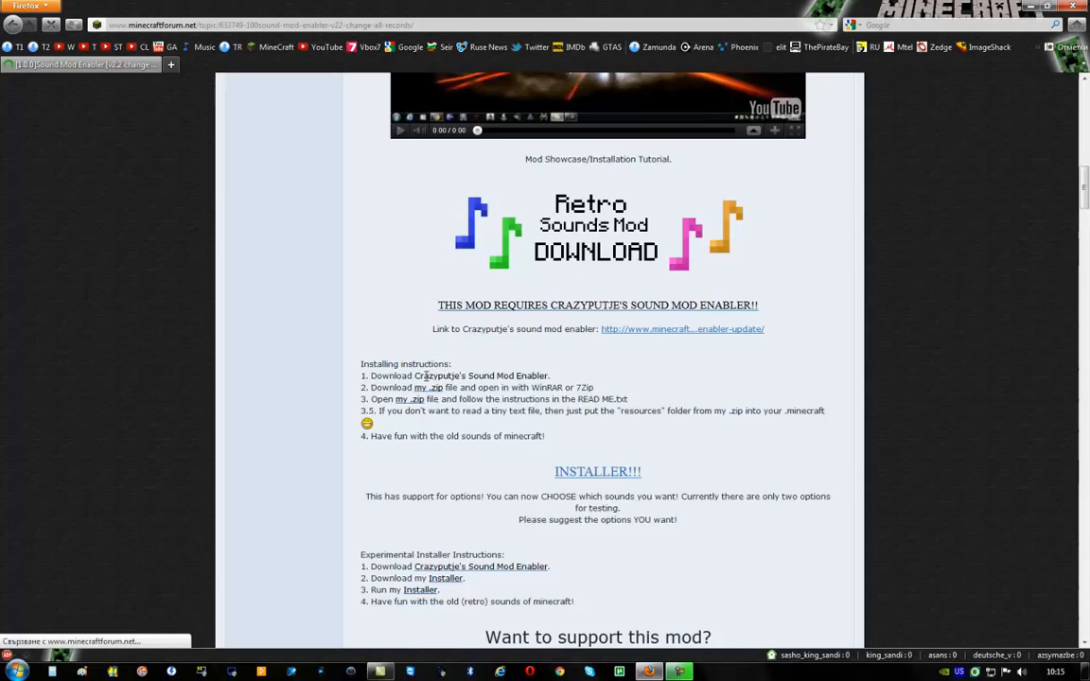
pyautogui.scroll(-3)
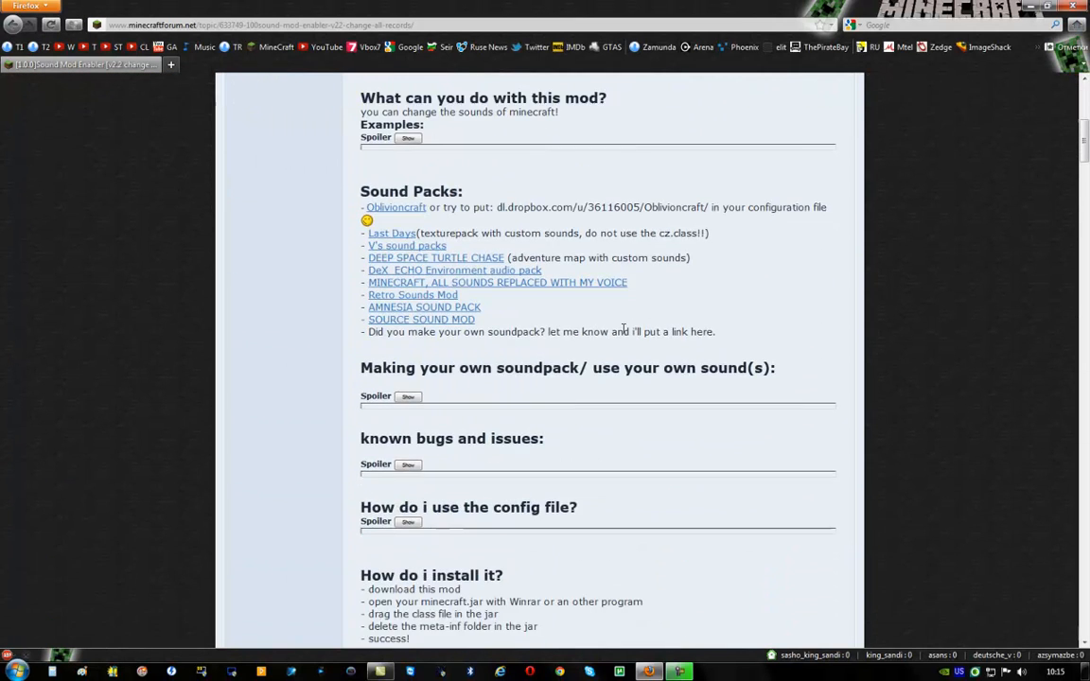
pyautogui.scroll(-3)
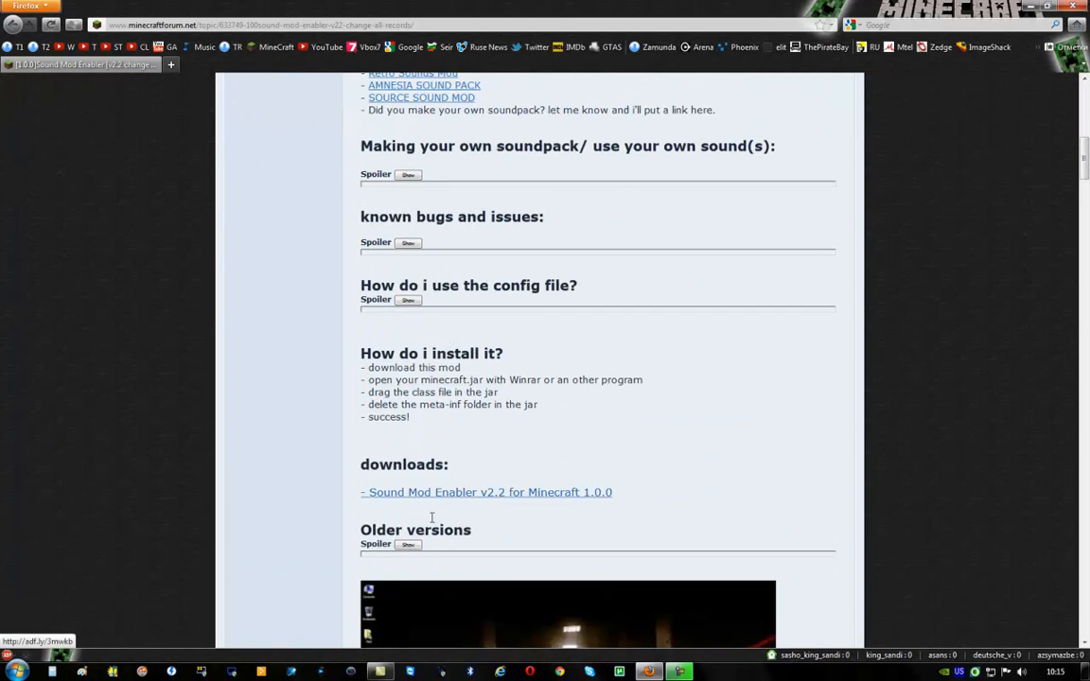
pyautogui.click(407, 545)
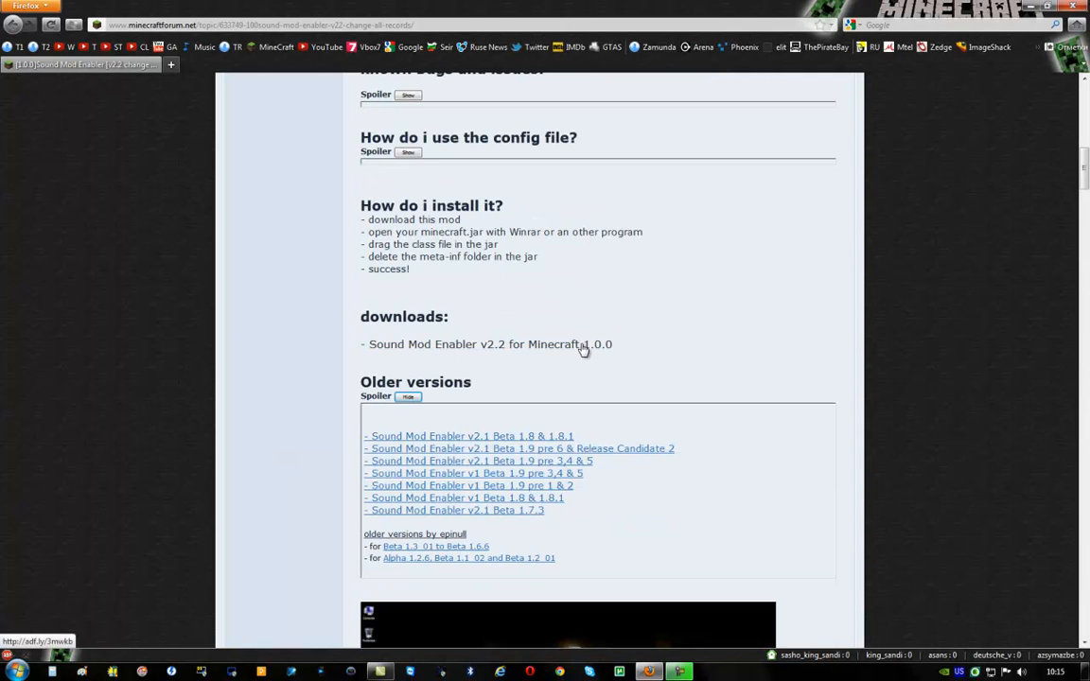
# Step: Save the Sound Mod Enabler v2.2 ng.class file for Minecraft 1.0.0
pyautogui.click(484, 344)
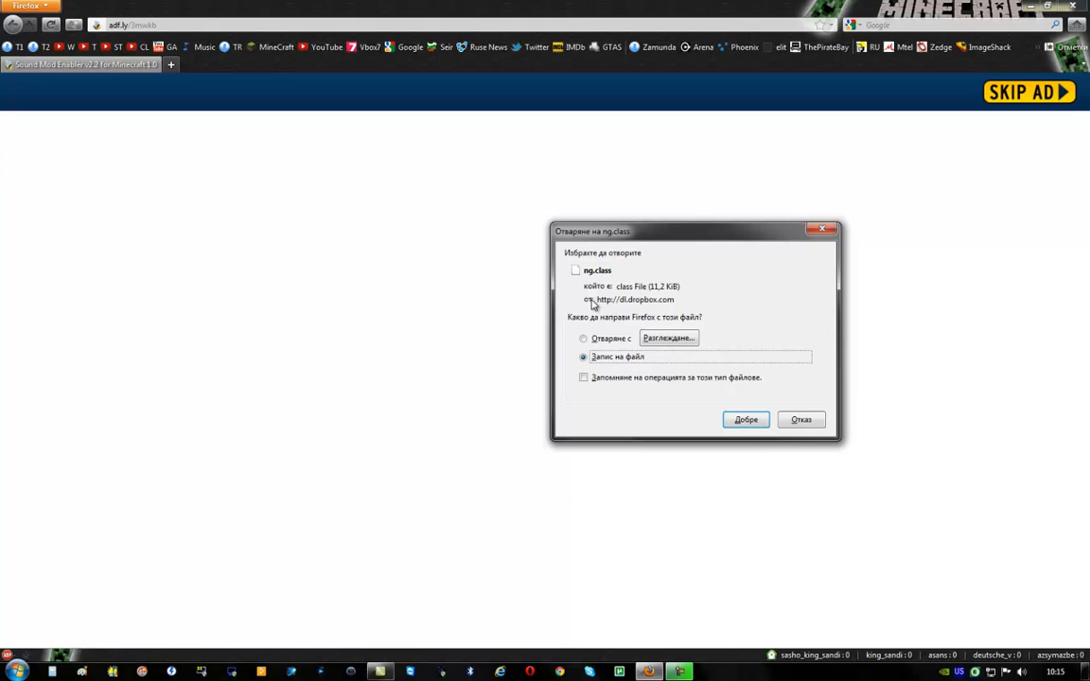
pyautogui.click(745, 420)
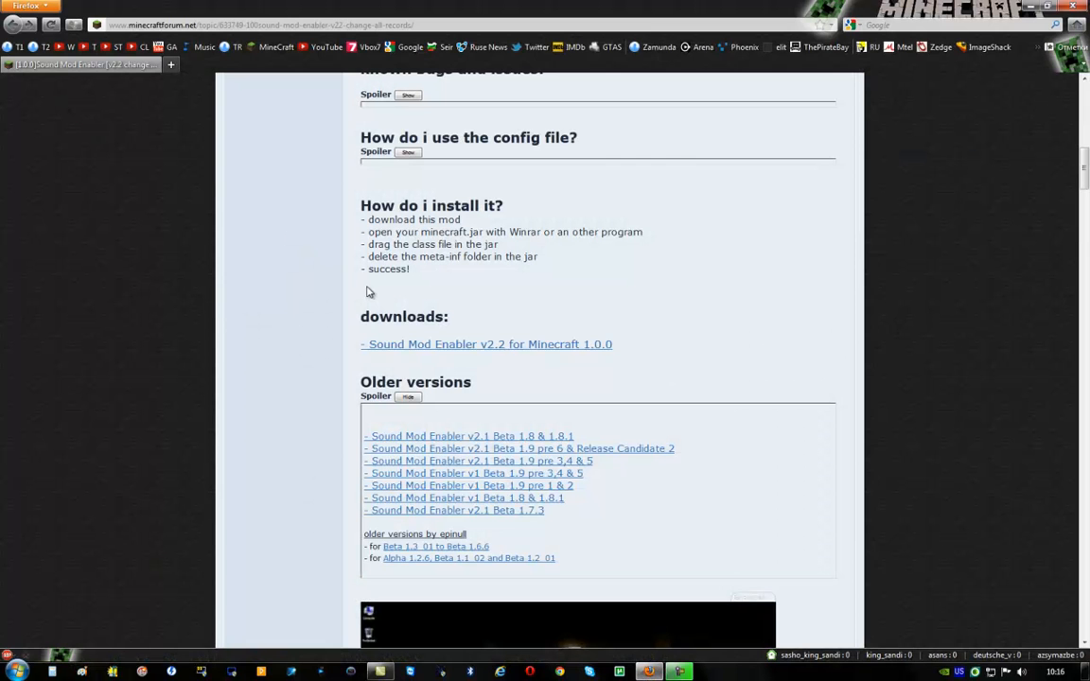
# Step: Start the Retro Sounds Mod Installer V2.exe download from its MediaFire page
pyautogui.click(409, 397)
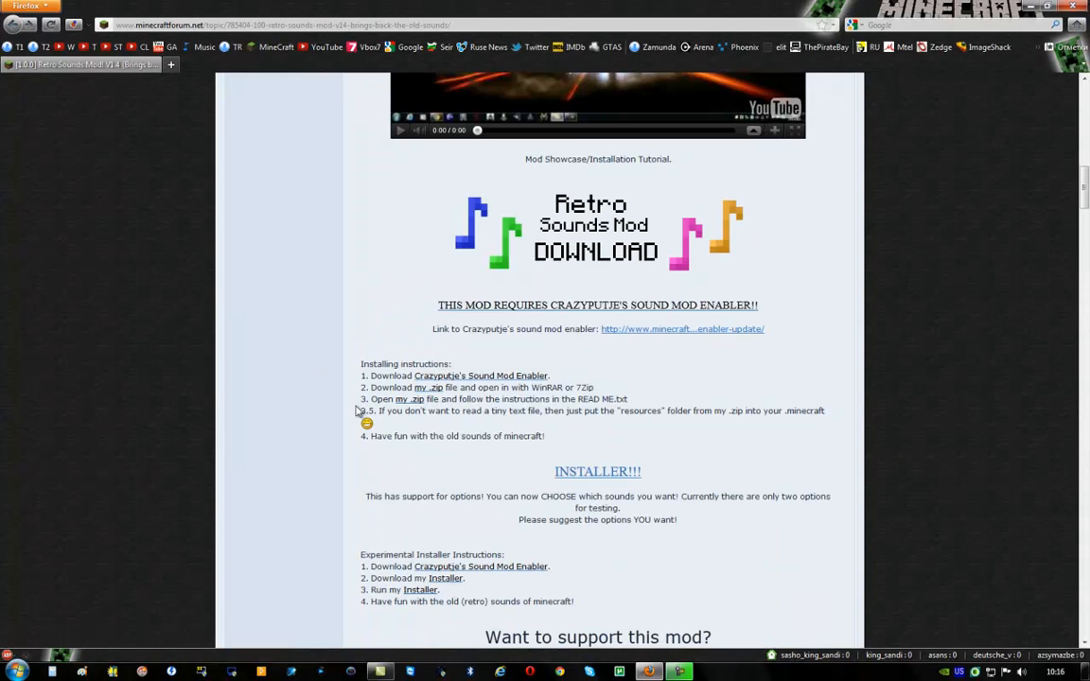
pyautogui.click(439, 579)
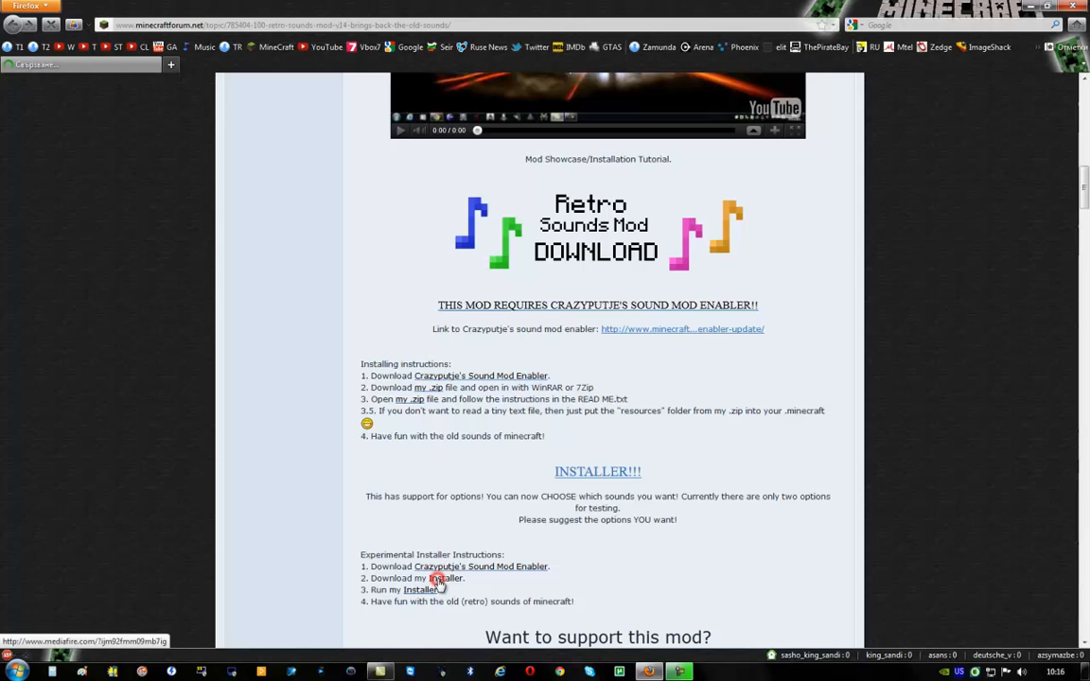
pyautogui.click(435, 578)
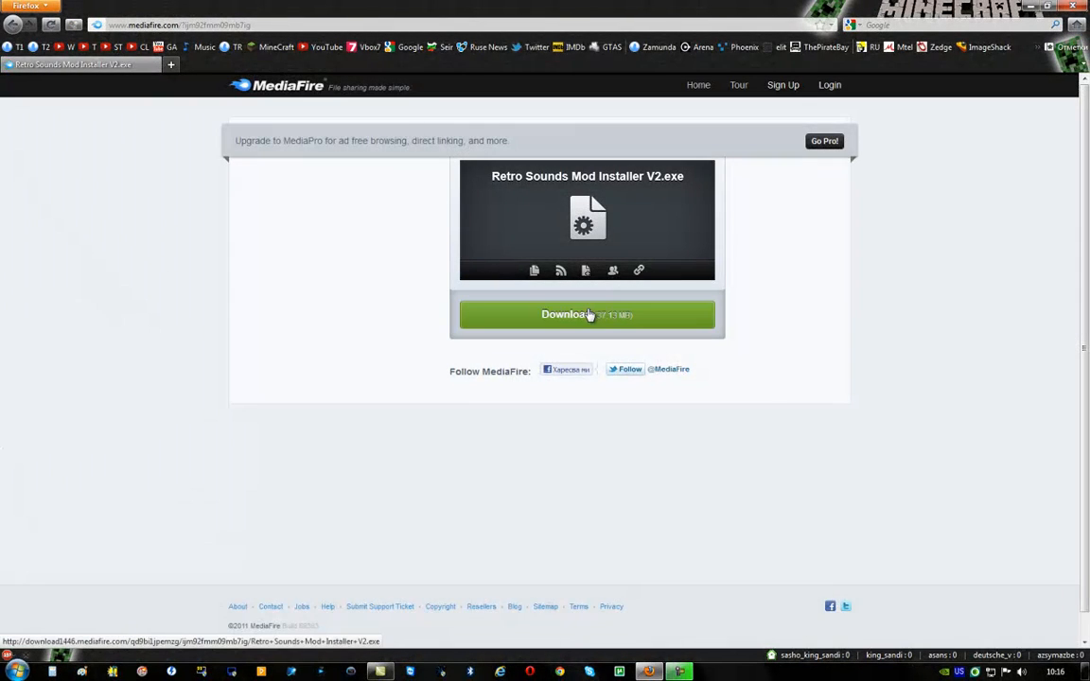
pyautogui.click(587, 315)
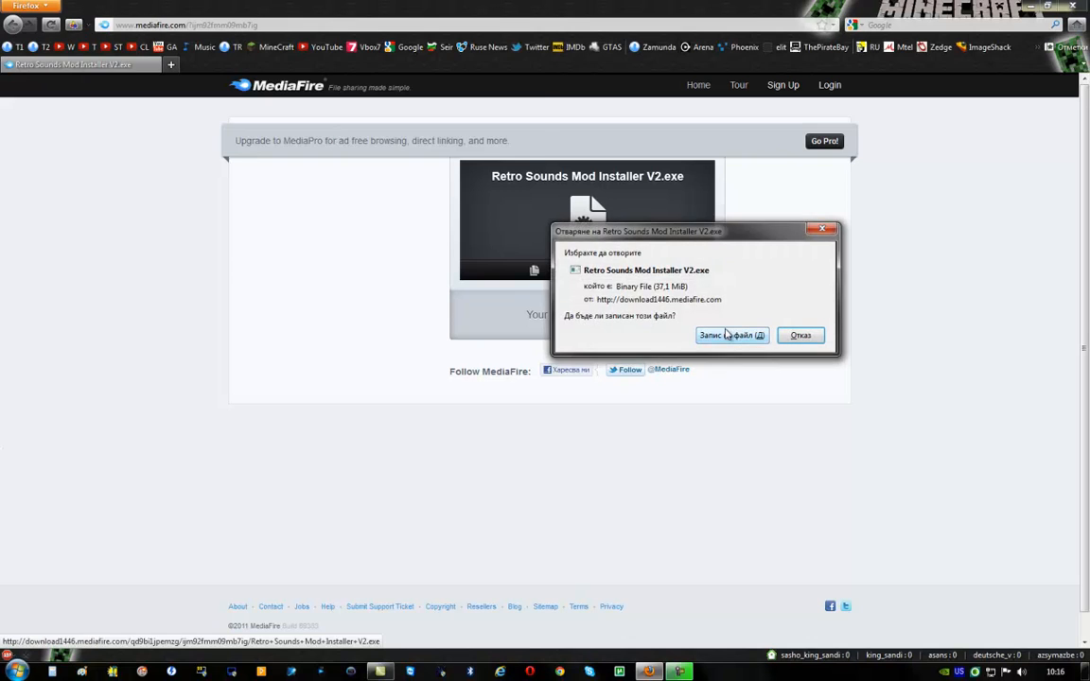
# Step: Save the installer to the desktop beside ng.class and minimize Firefox
pyautogui.click(730, 335)
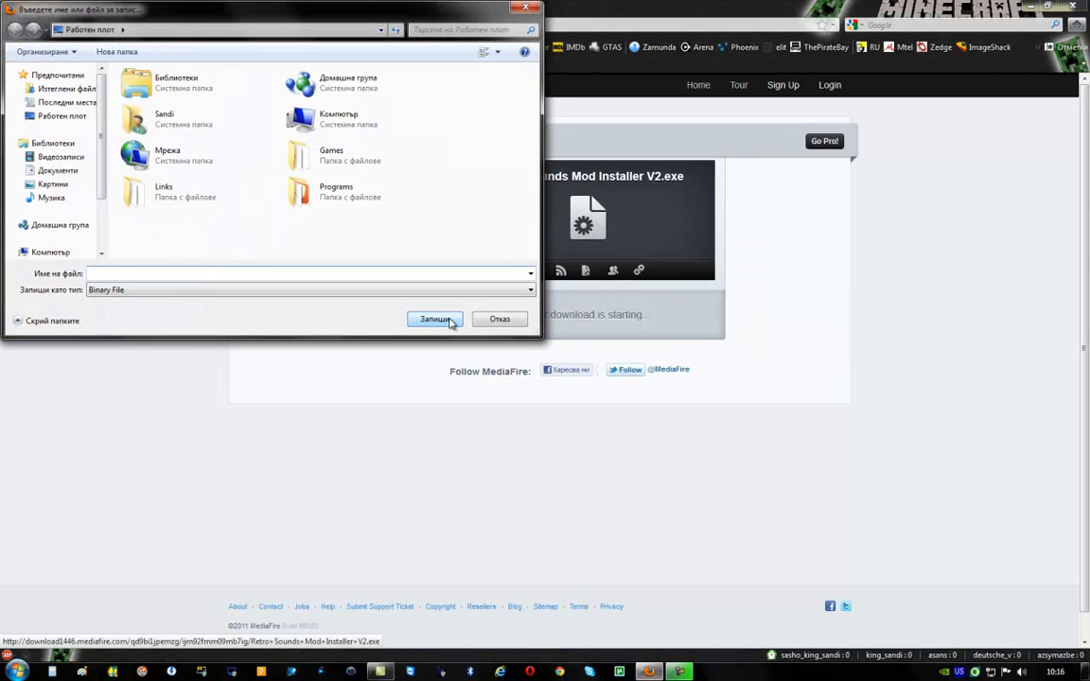
pyautogui.click(433, 318)
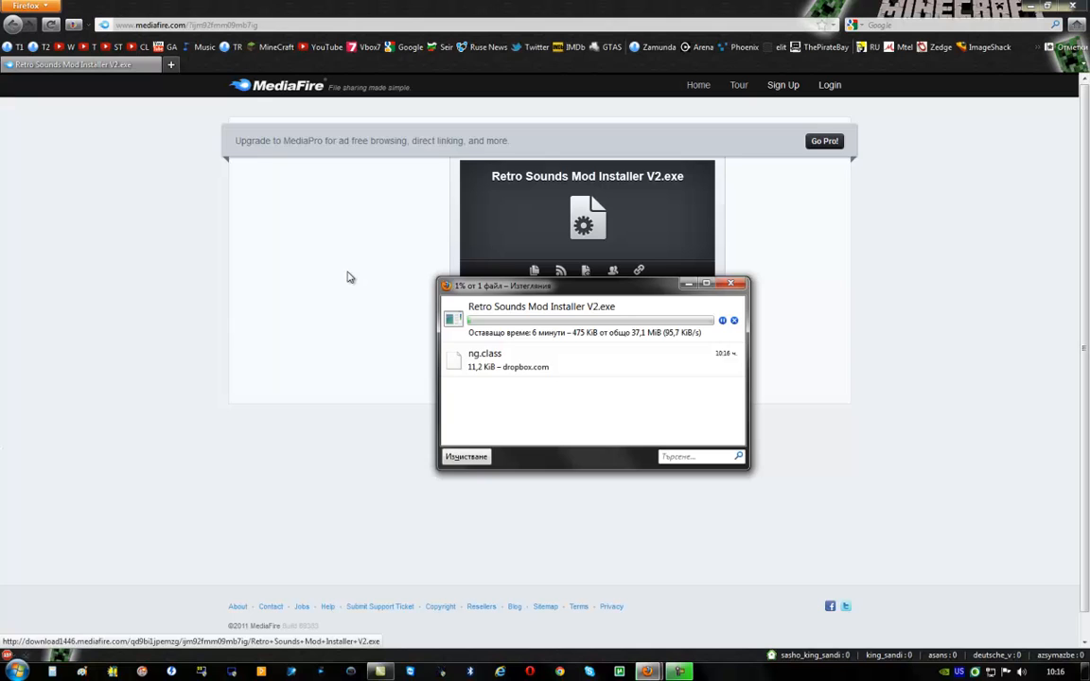
pyautogui.click(736, 284)
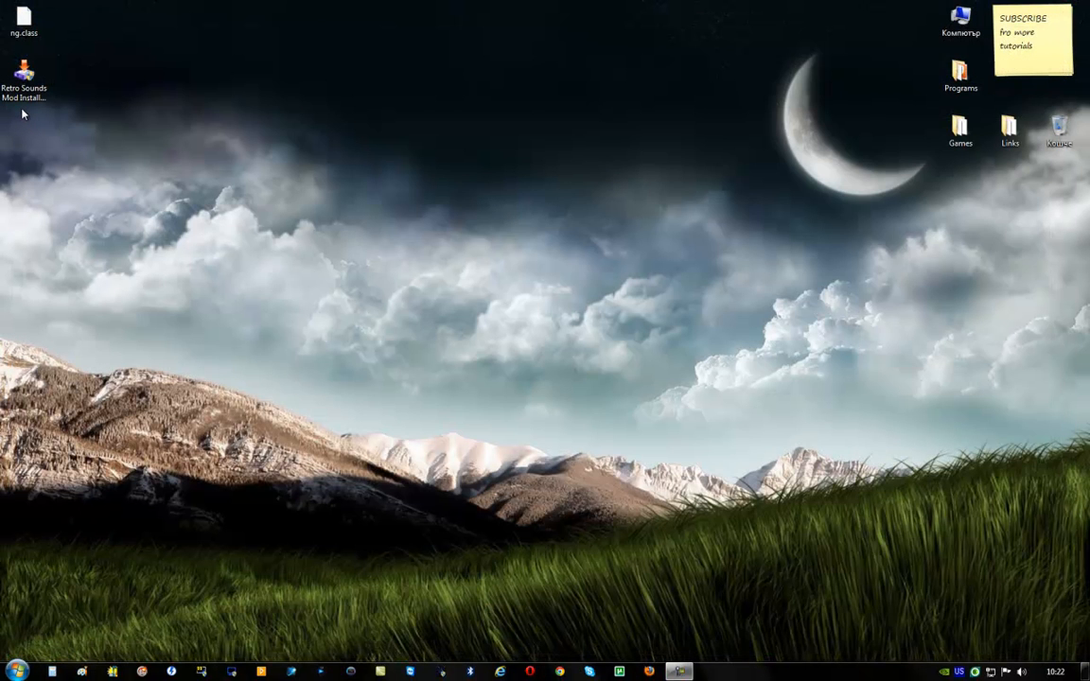
# Step: Browse C:\Users\<user>\AppData\Roaming\.minecraft\bin in Windows Explorer
pyautogui.doubleClick(958, 19)
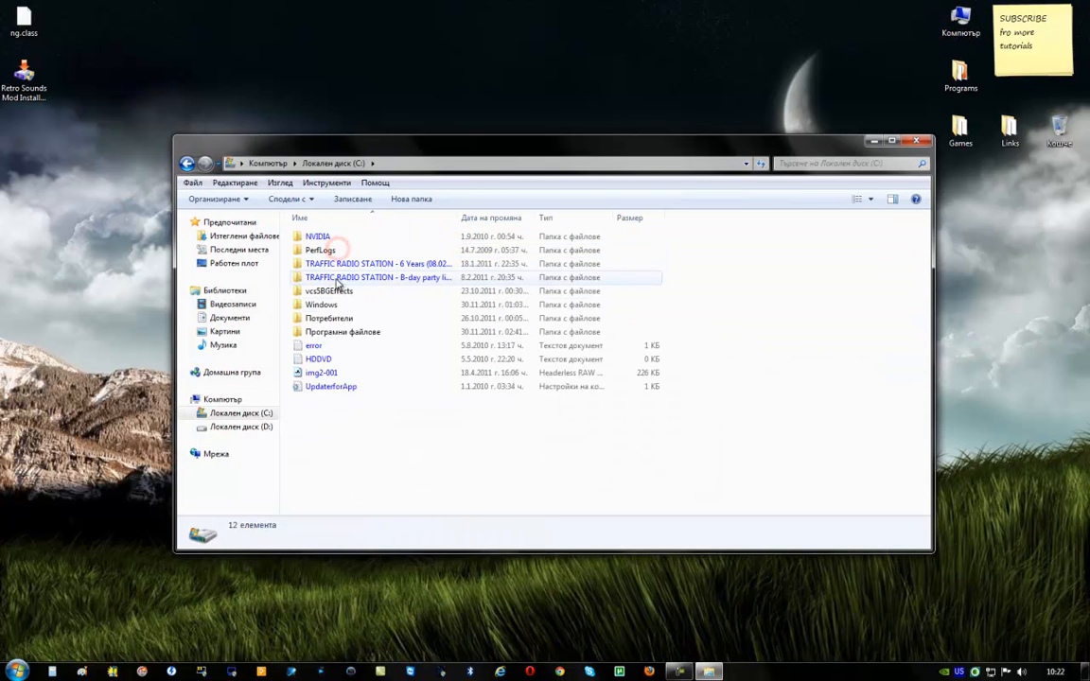
pyautogui.click(329, 318)
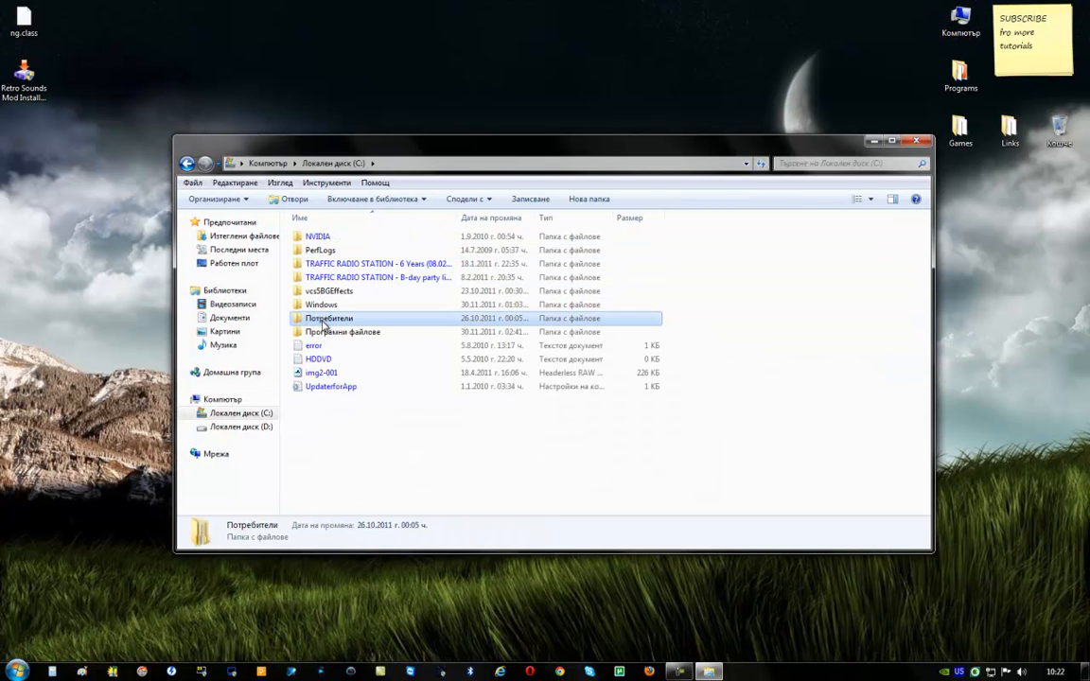
pyautogui.doubleClick(329, 318)
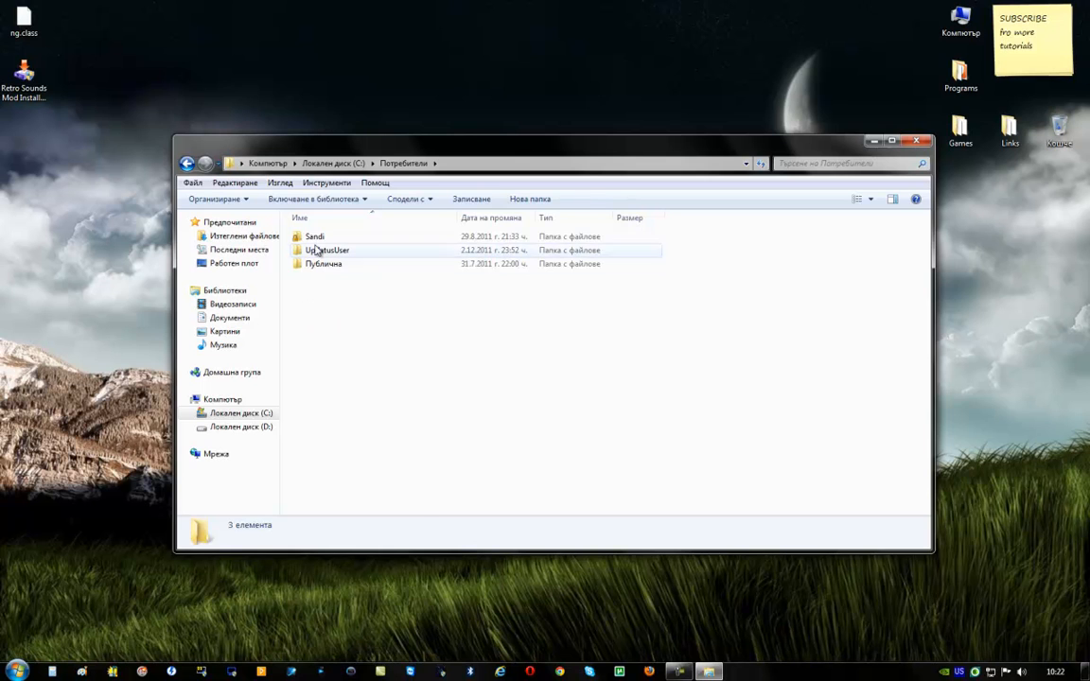
pyautogui.doubleClick(314, 236)
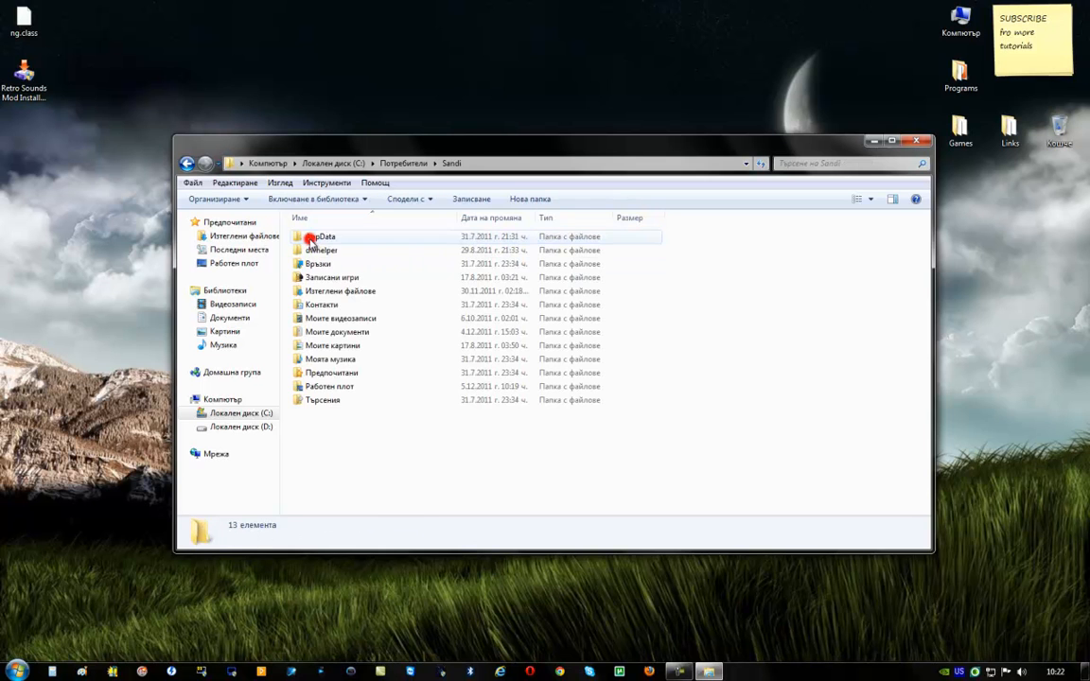
pyautogui.doubleClick(321, 234)
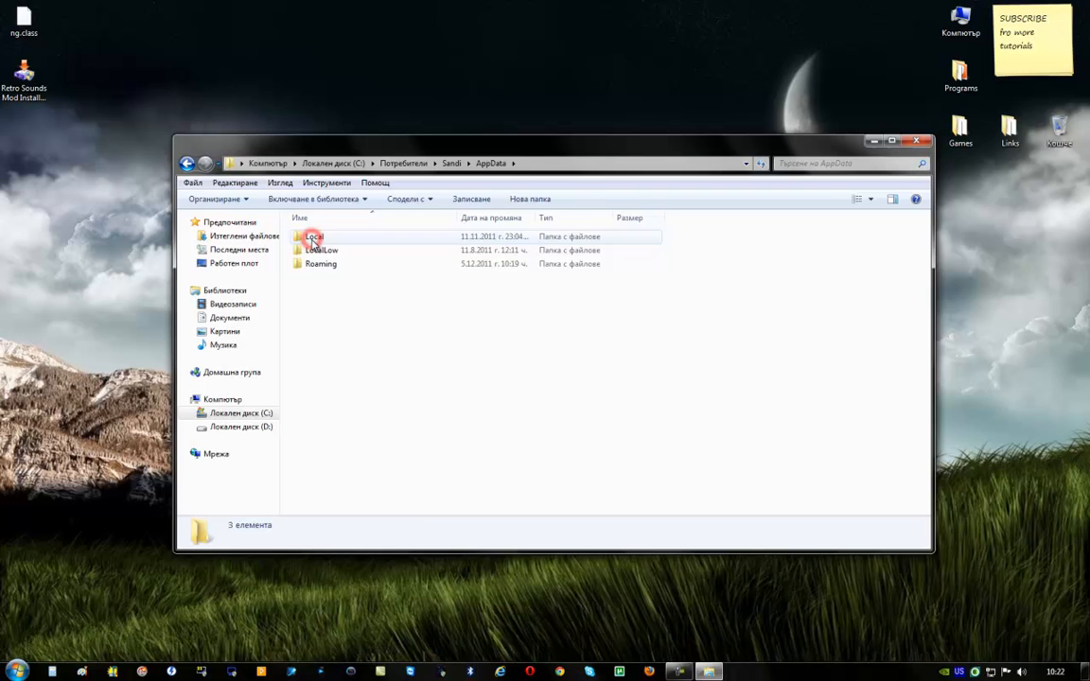
pyautogui.doubleClick(319, 263)
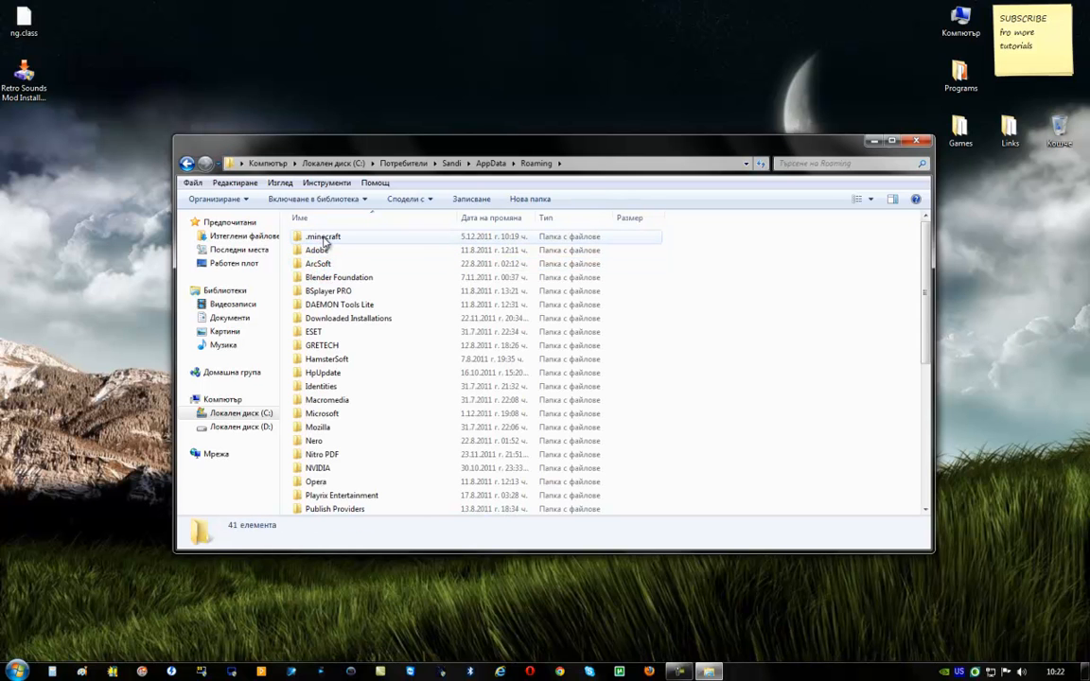
pyautogui.doubleClick(321, 236)
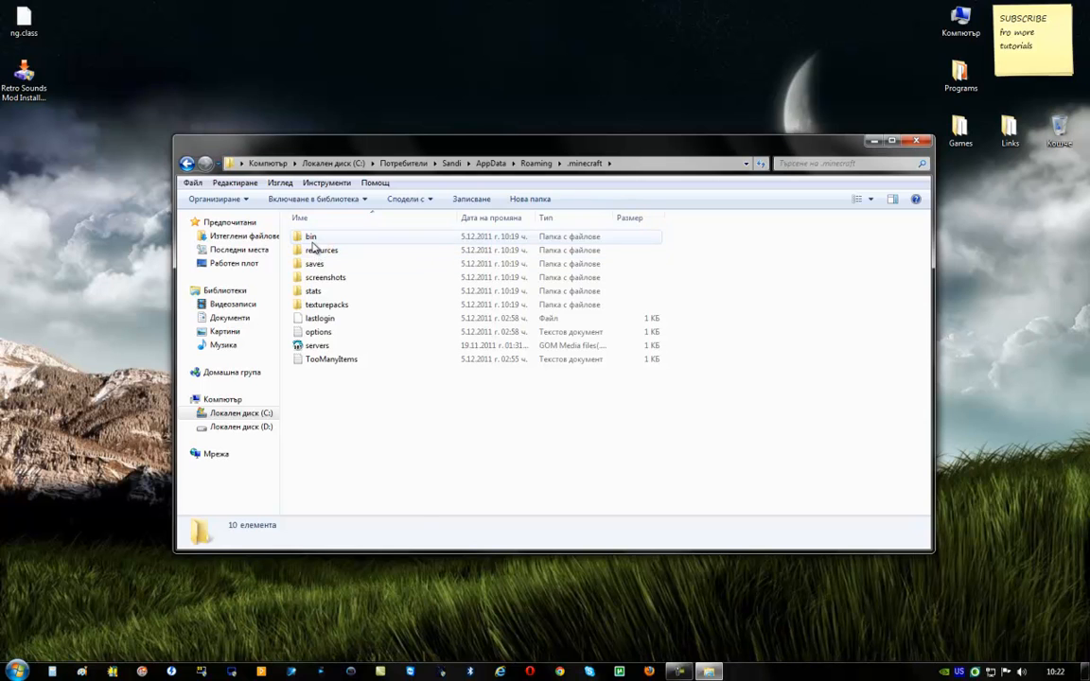
pyautogui.doubleClick(311, 236)
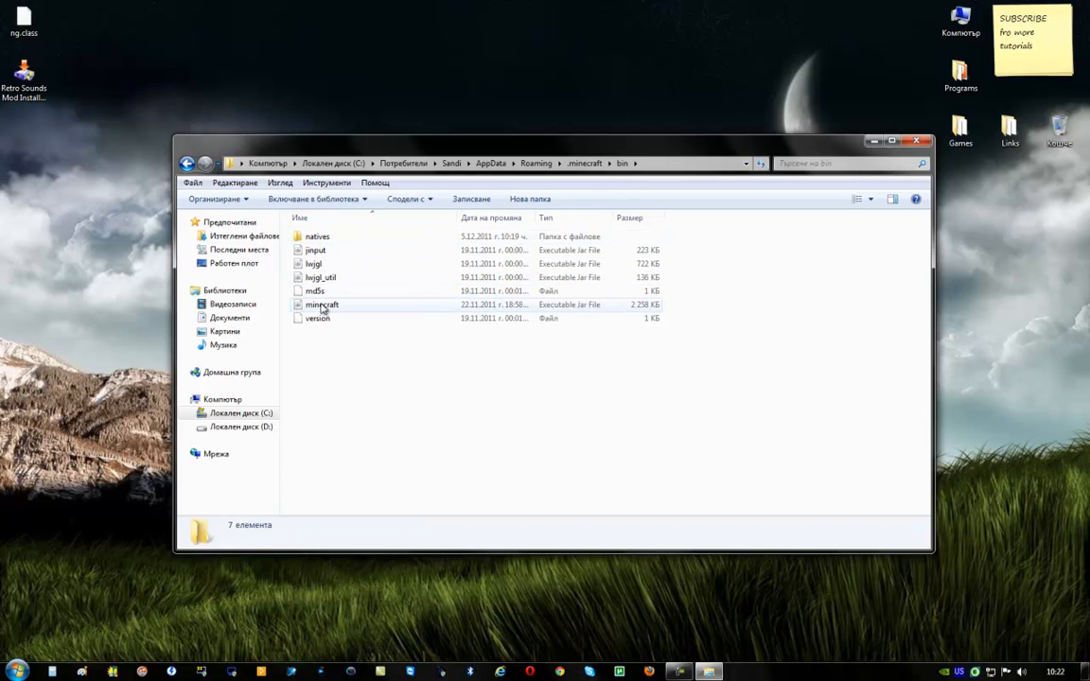
# Step: Open minecraft.jar with WinRAR archiver from its context menu
pyautogui.click(321, 302)
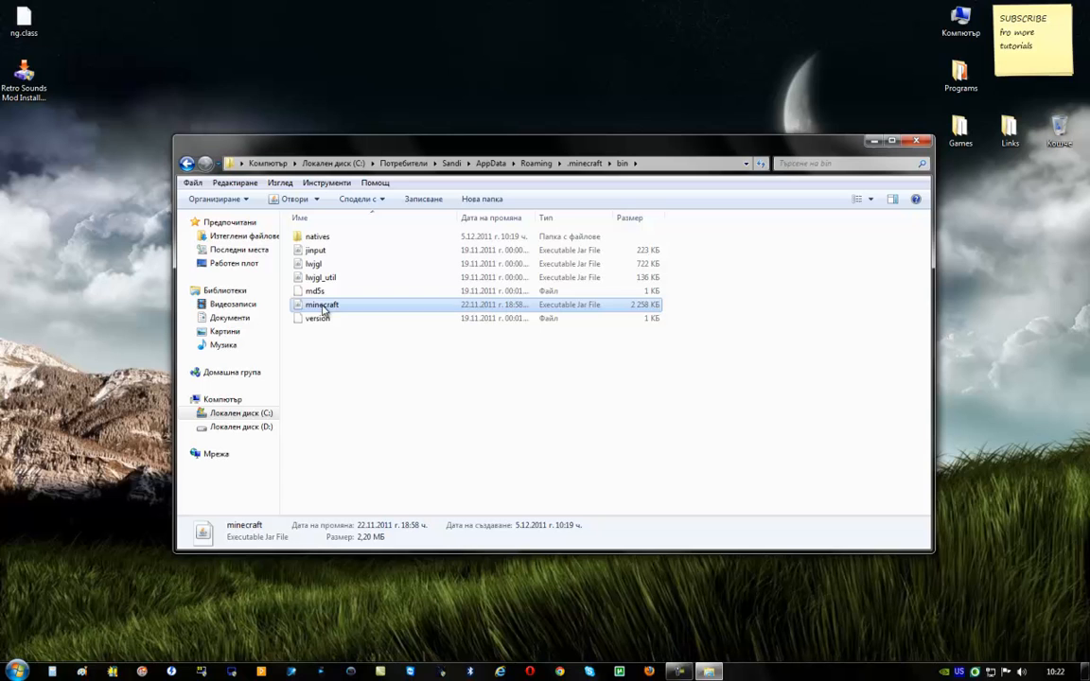
pyautogui.rightClick(322, 305)
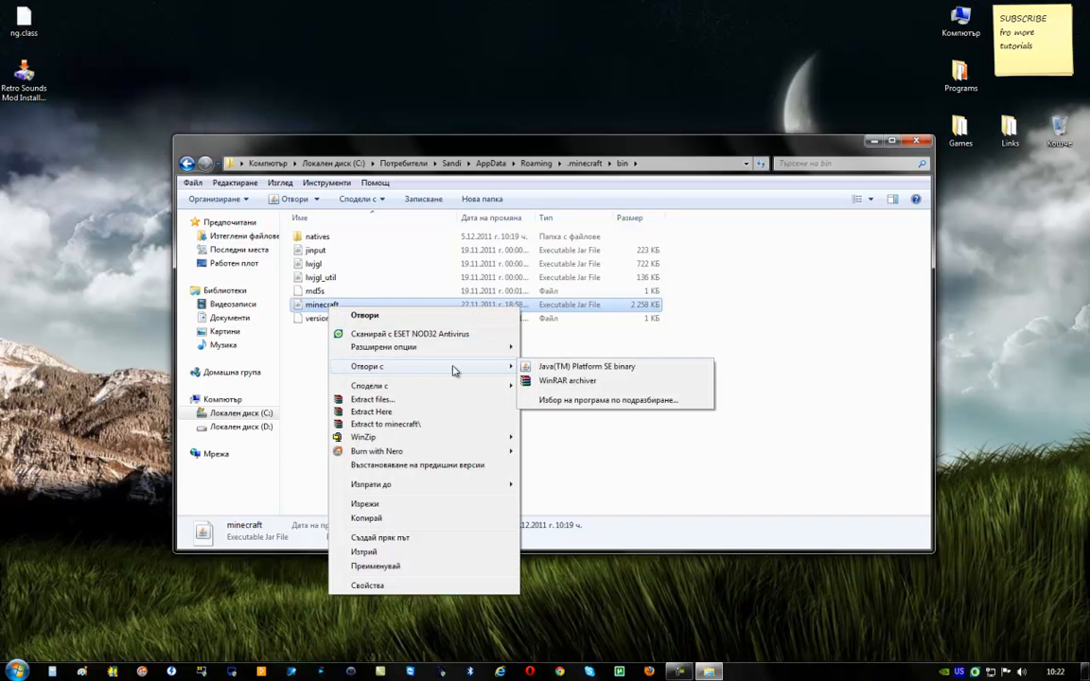
pyautogui.moveTo(572, 382)
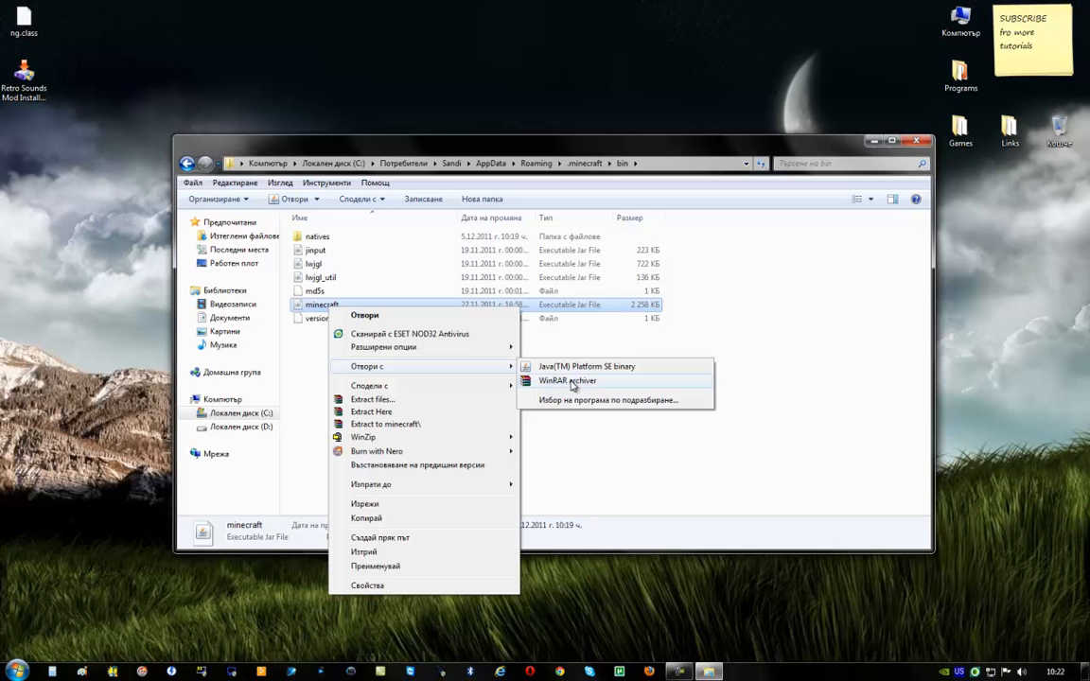
pyautogui.click(567, 380)
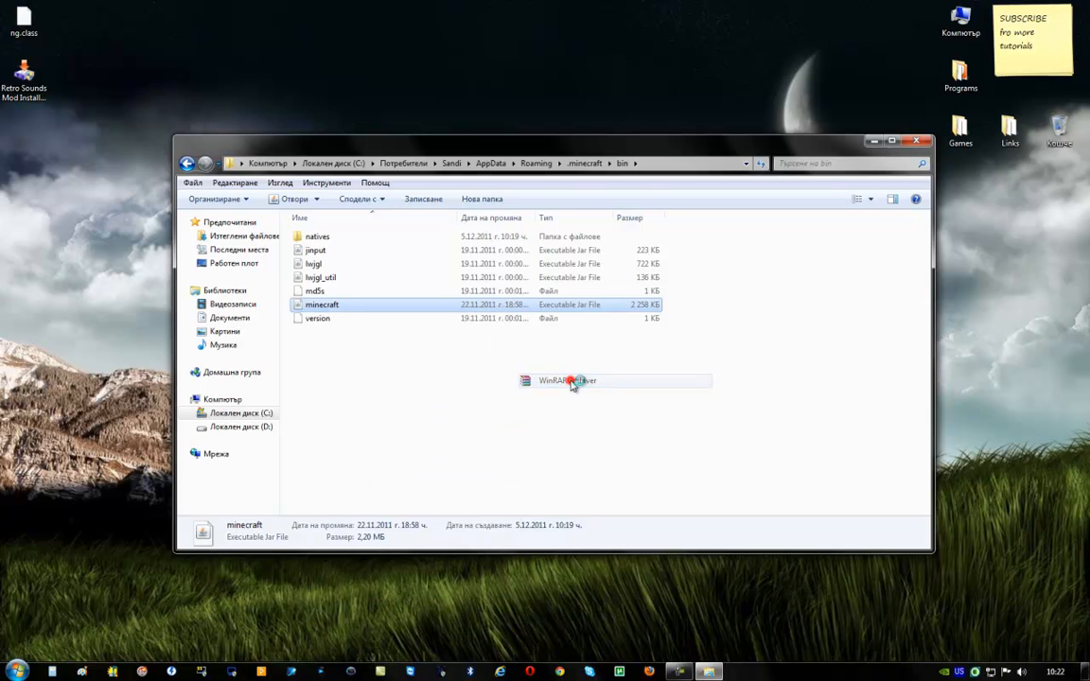
# Step: Add the class file into minecraft.jar, confirm the archive parameters and close the bin folder
pyautogui.doubleClick(321, 303)
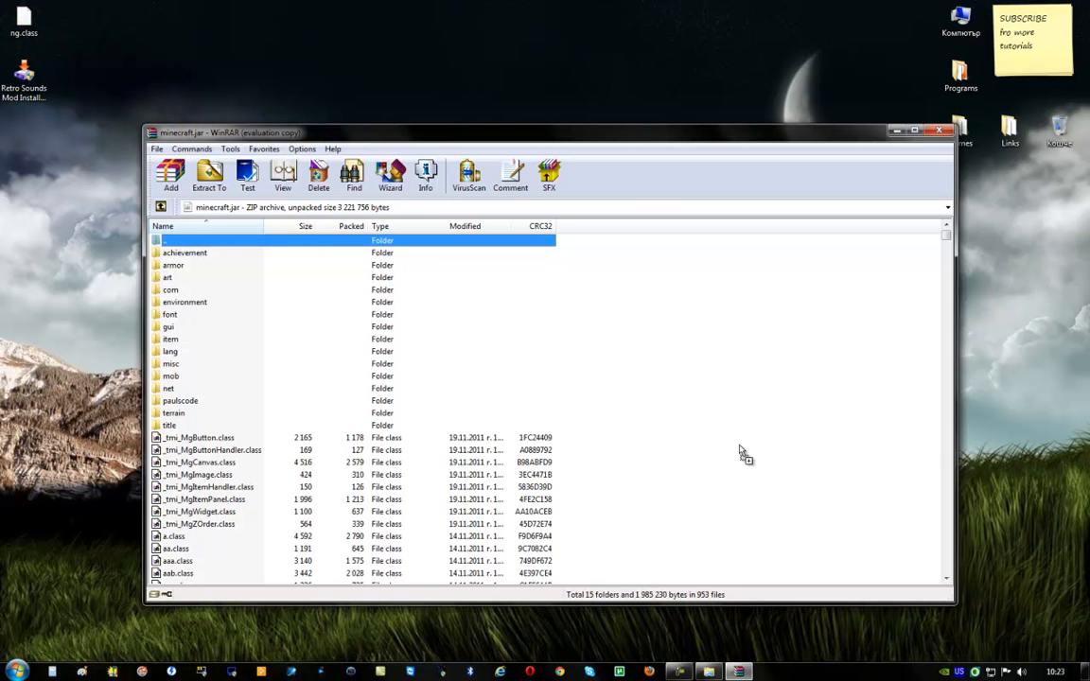
pyautogui.click(171, 170)
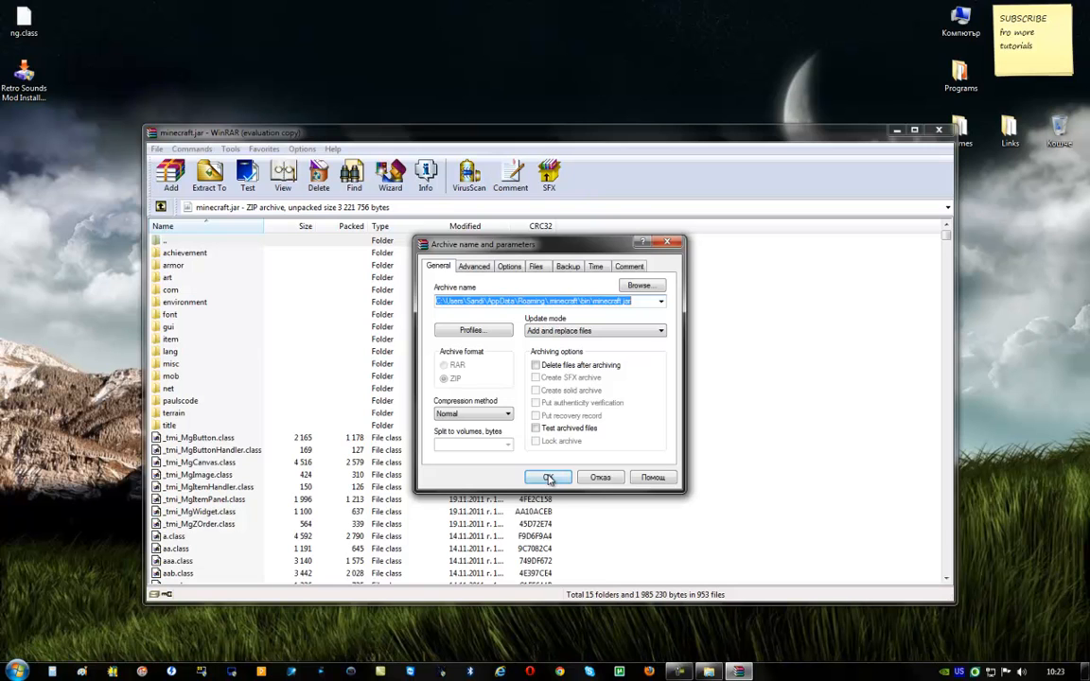
pyautogui.click(549, 477)
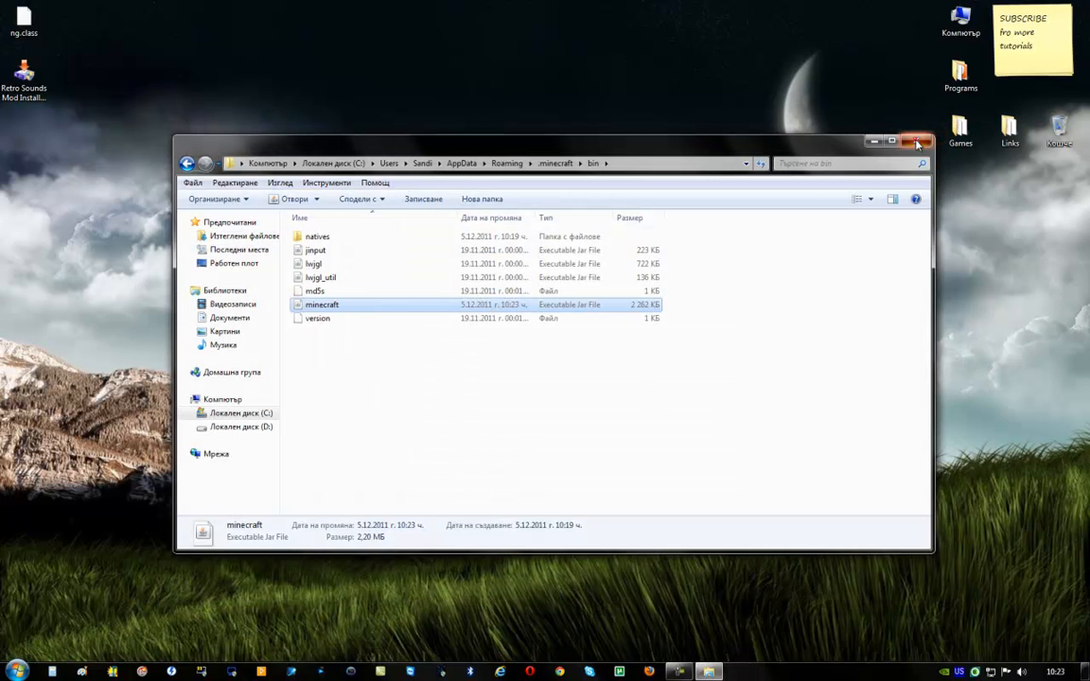
pyautogui.click(916, 144)
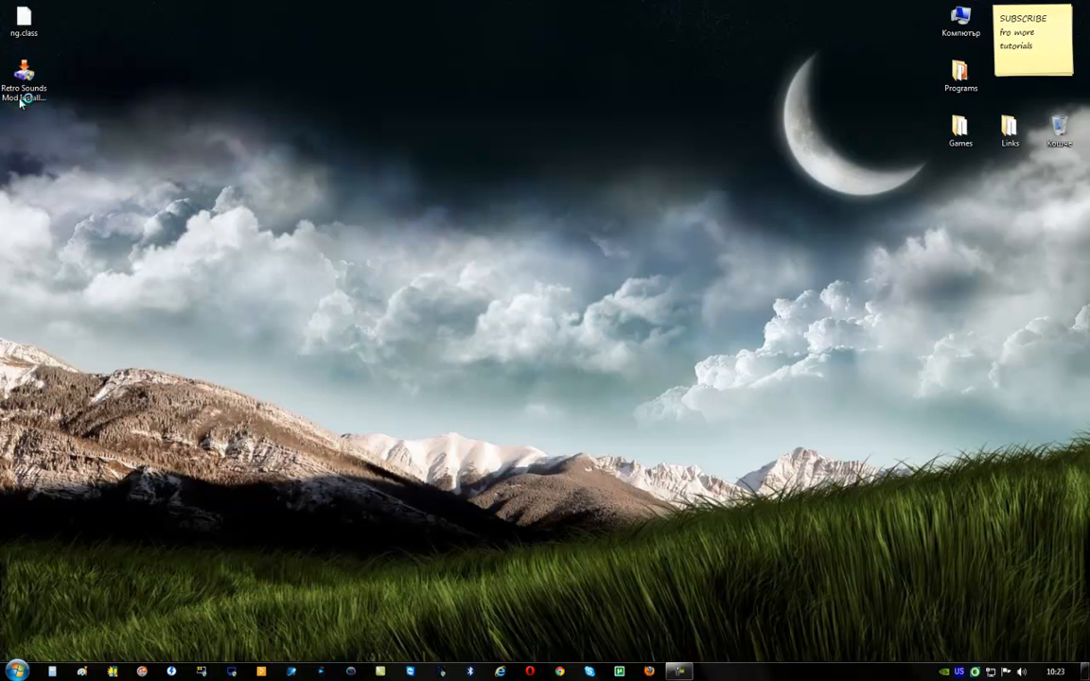
# Step: Launch the Retro Sounds Mod installer and keep the Default version selected
pyautogui.doubleClick(23, 74)
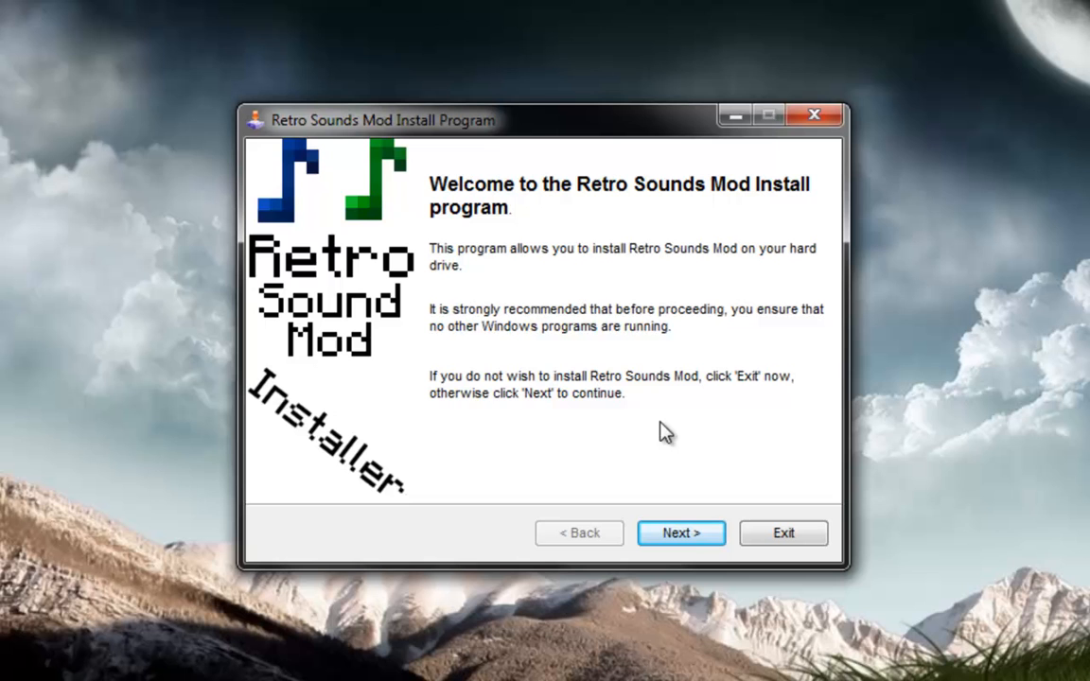
pyautogui.moveTo(604, 499)
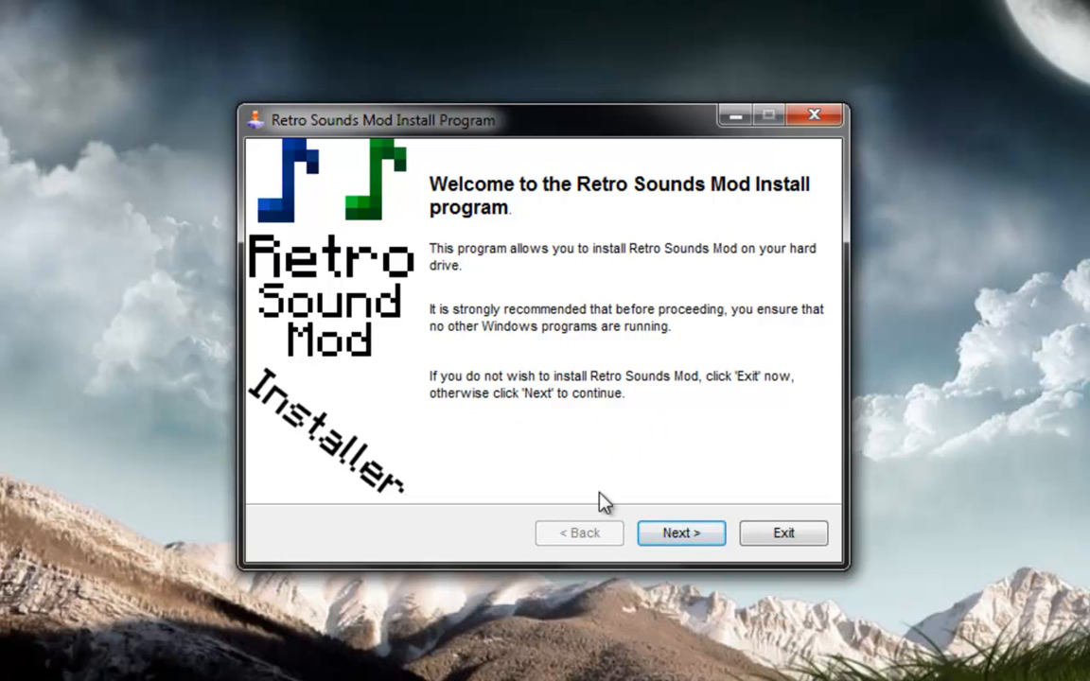
pyautogui.click(682, 533)
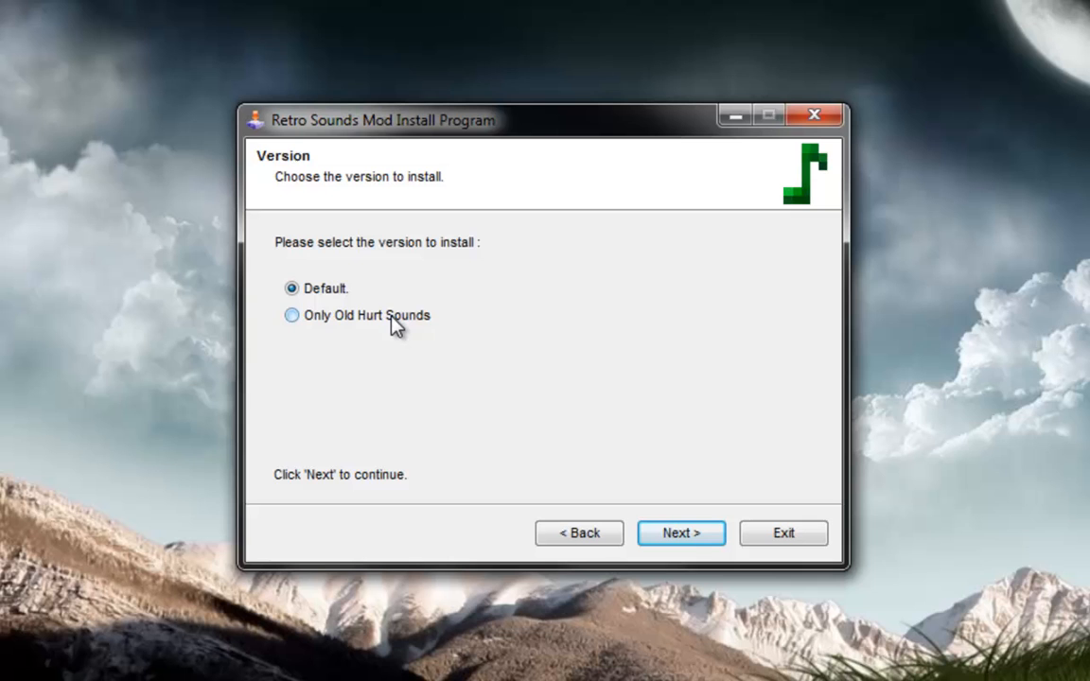
pyautogui.click(292, 314)
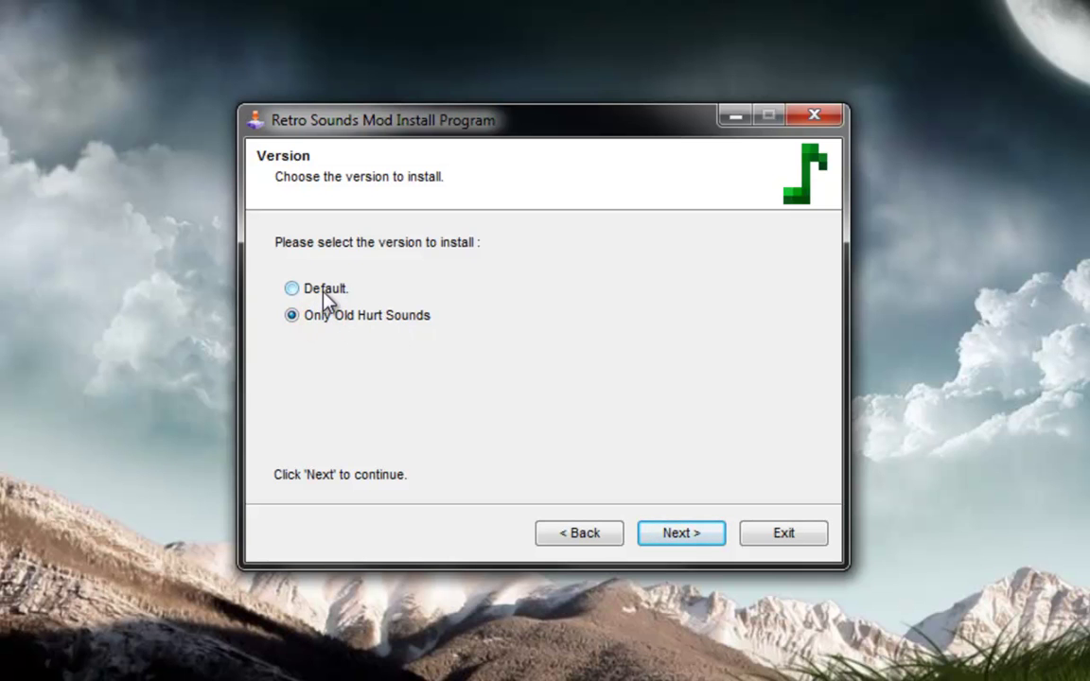
pyautogui.click(292, 287)
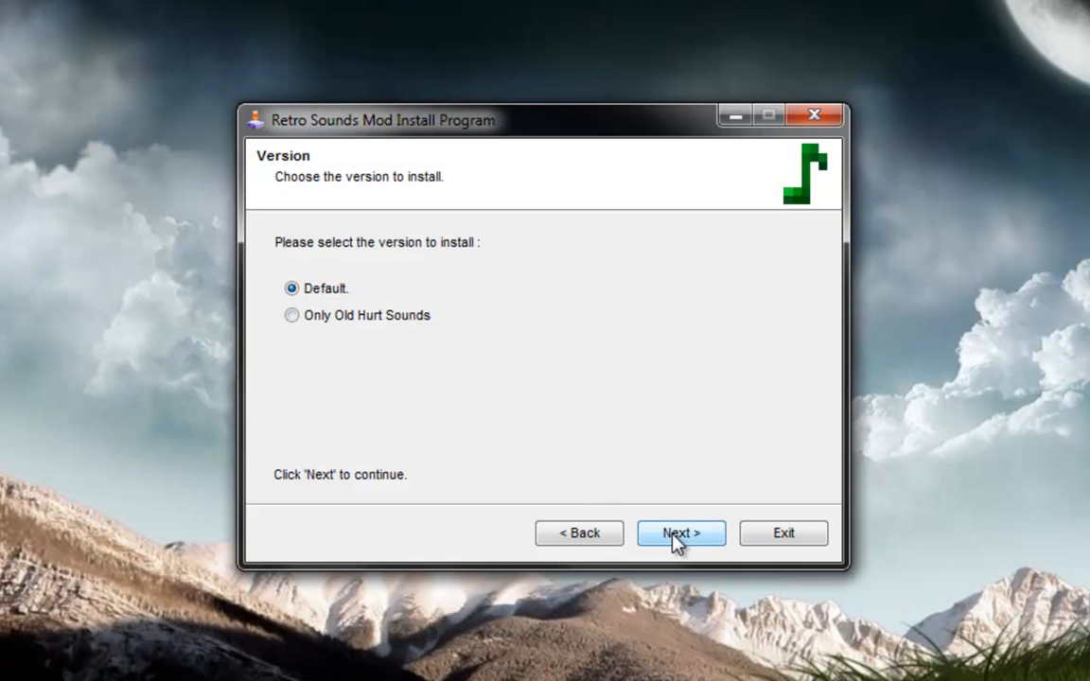
pyautogui.click(681, 534)
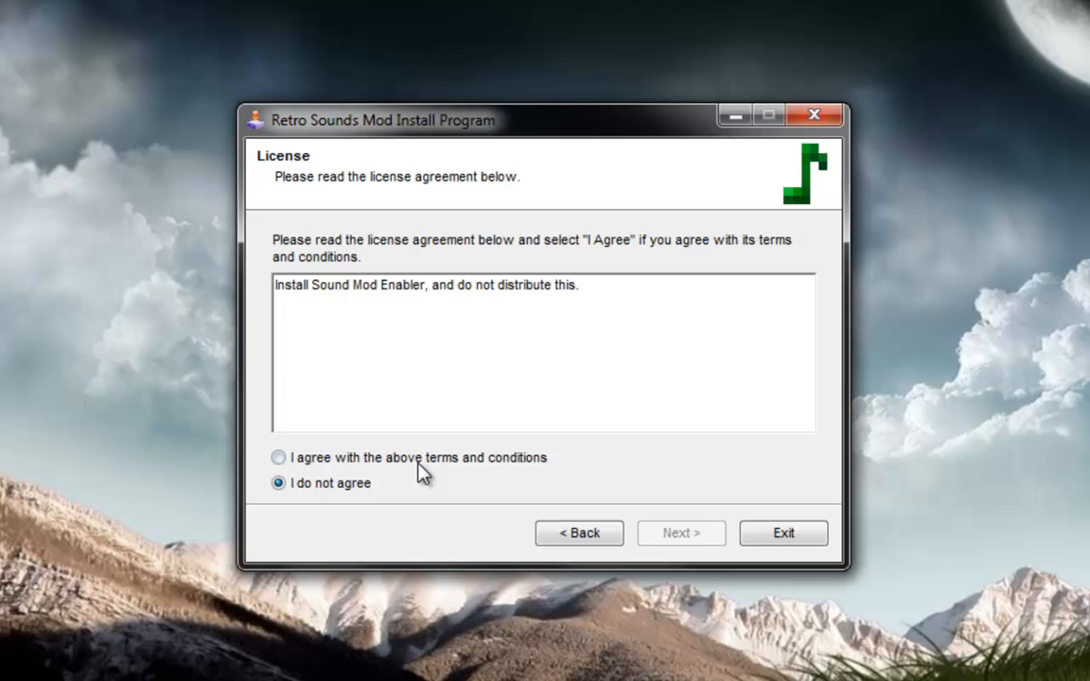
# Step: Accept the license, keep the .minecraft folder and start installing the mod
pyautogui.click(278, 458)
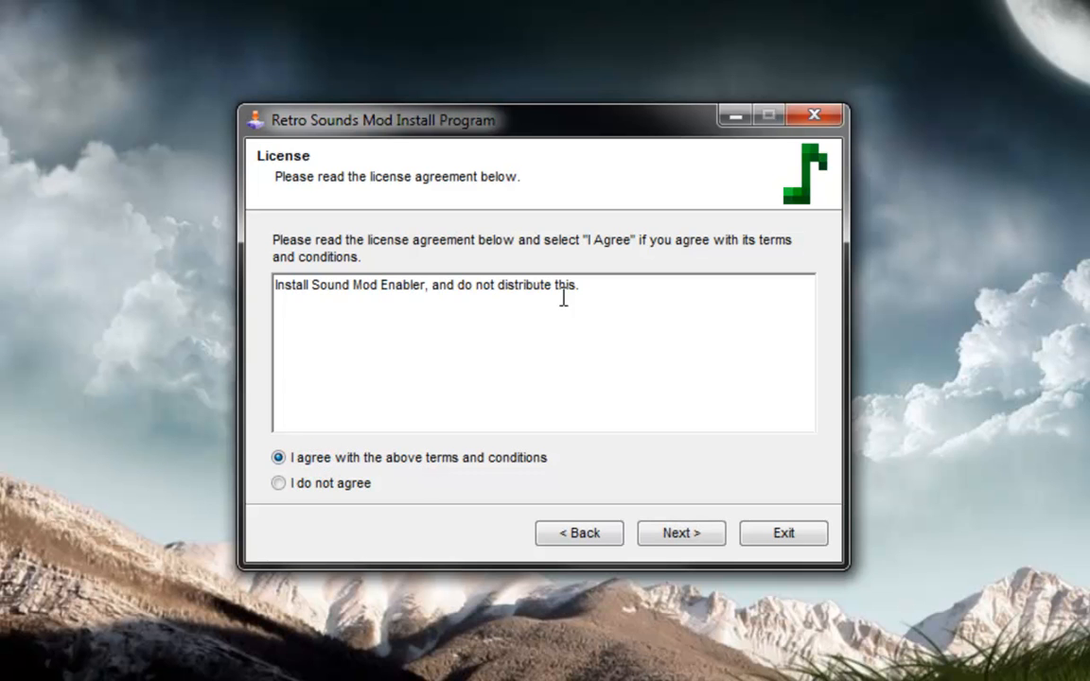
pyautogui.click(681, 533)
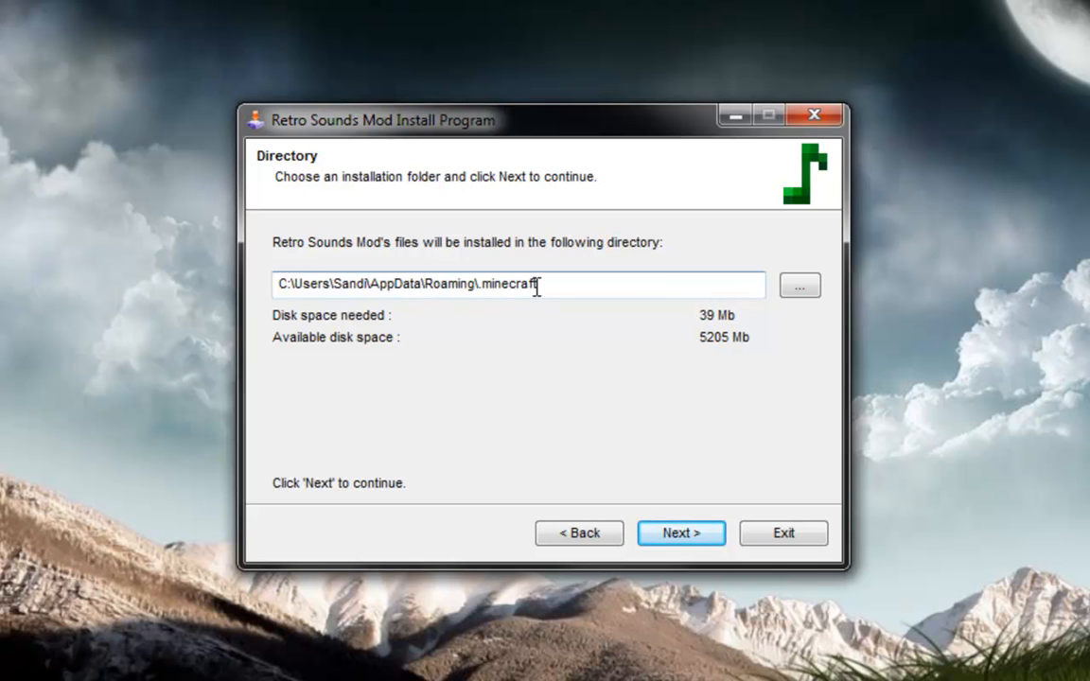
pyautogui.click(682, 534)
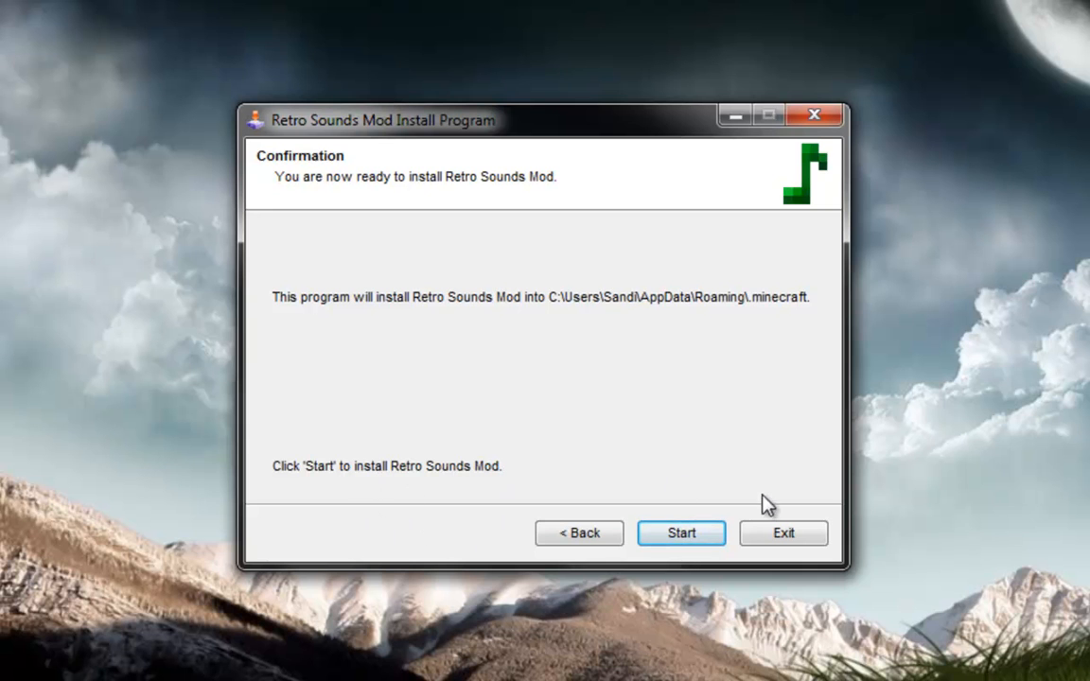
pyautogui.click(681, 534)
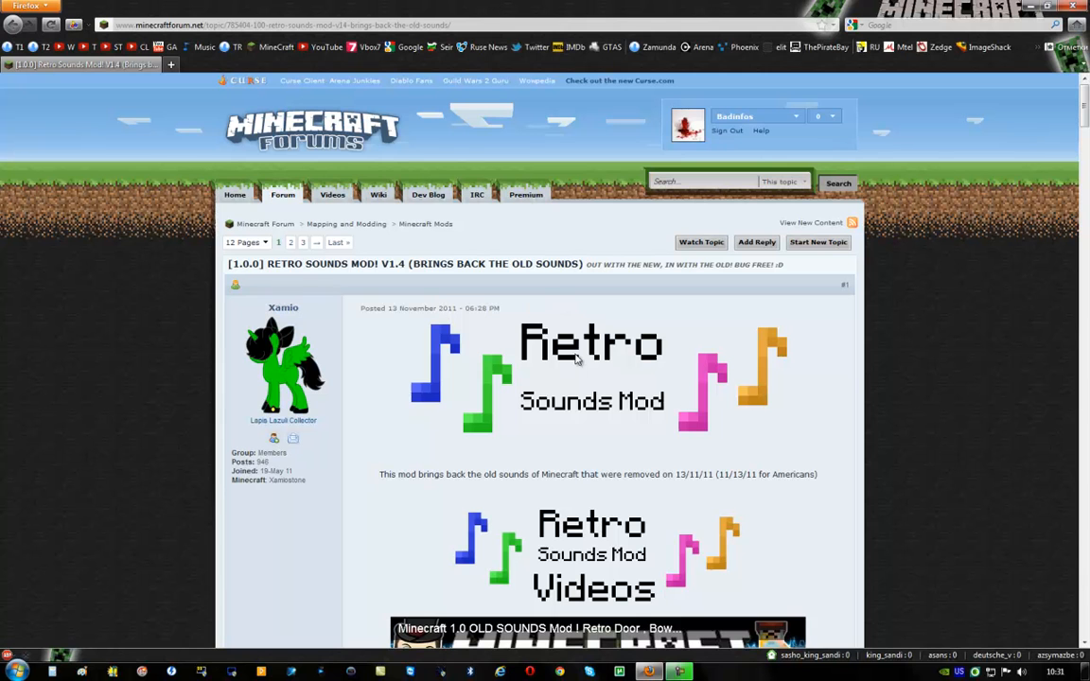
# Step: Save the Sound Mod Enabler v2.1 cz.class file for Beta 1.7.3 from Older versions
pyautogui.scroll(-3)
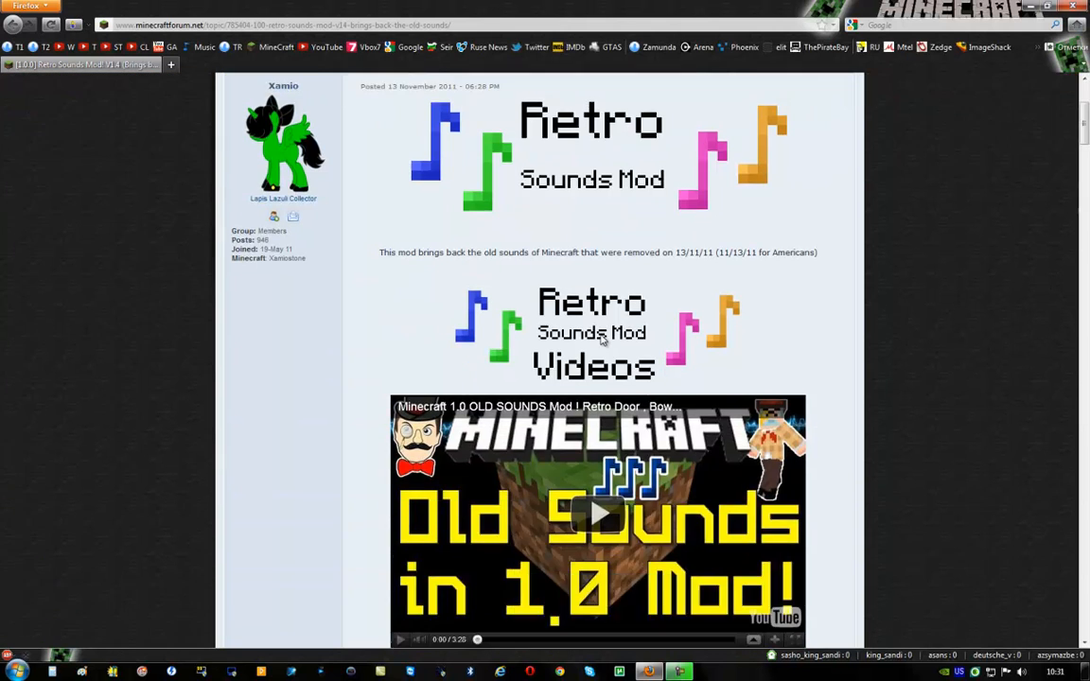
pyautogui.scroll(-3)
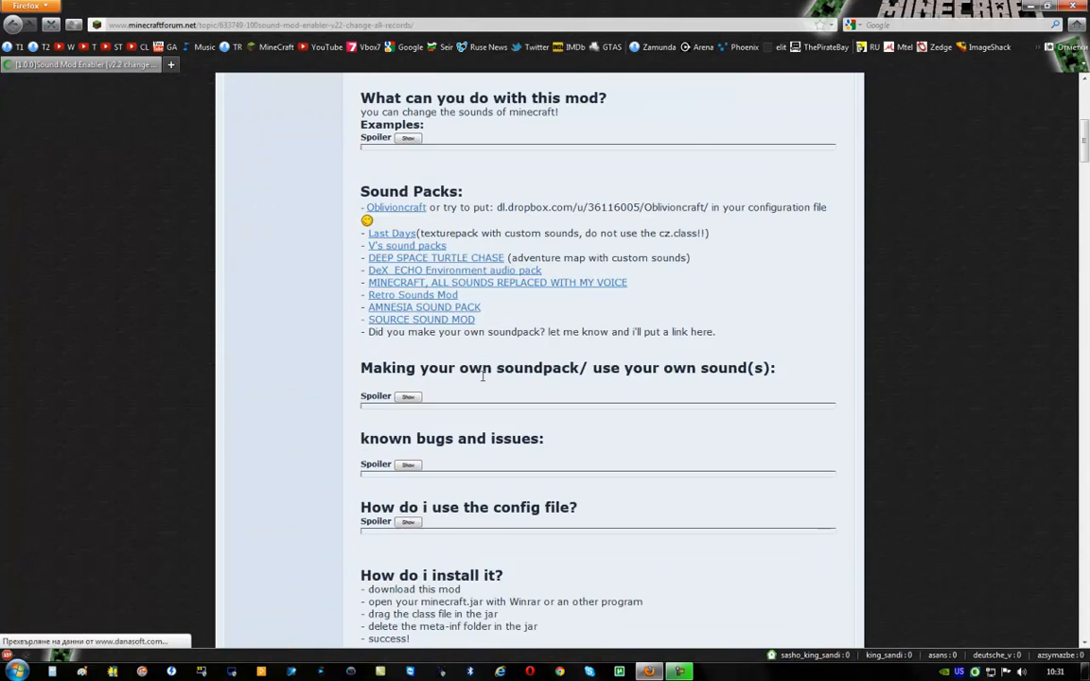
pyautogui.scroll(-3)
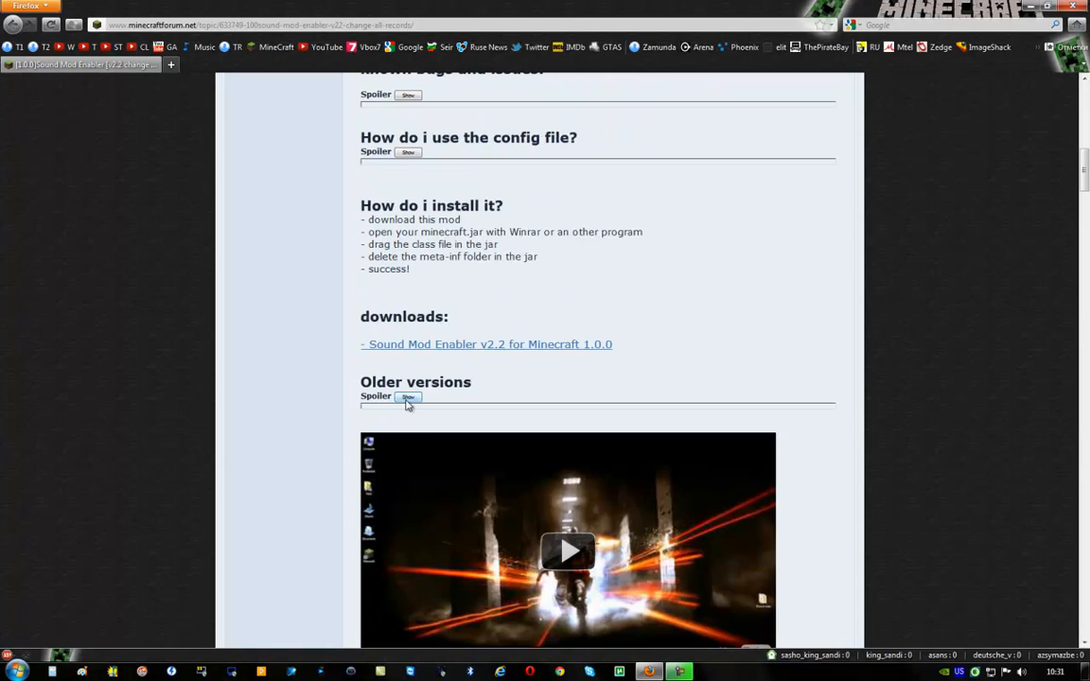
pyautogui.click(409, 397)
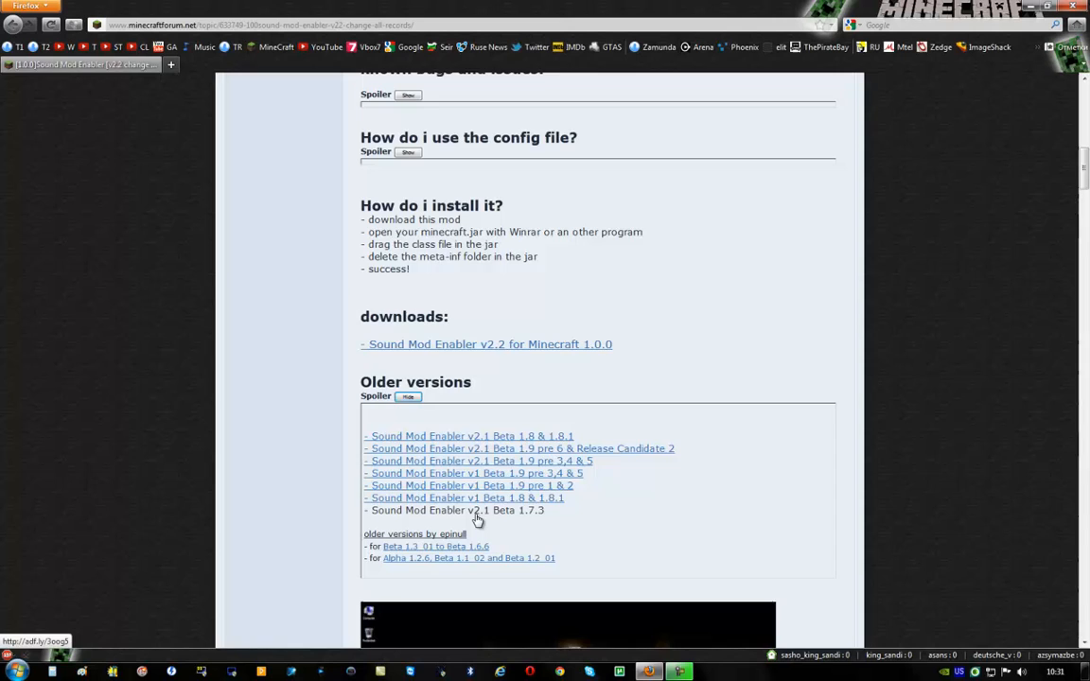
pyautogui.click(458, 510)
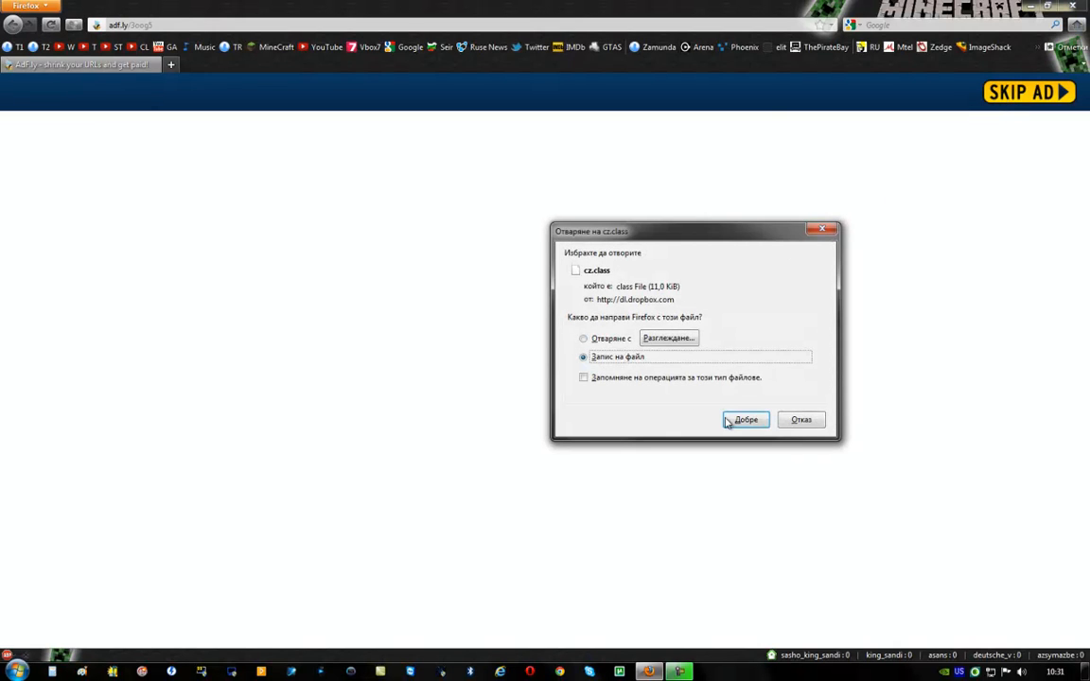
pyautogui.click(744, 420)
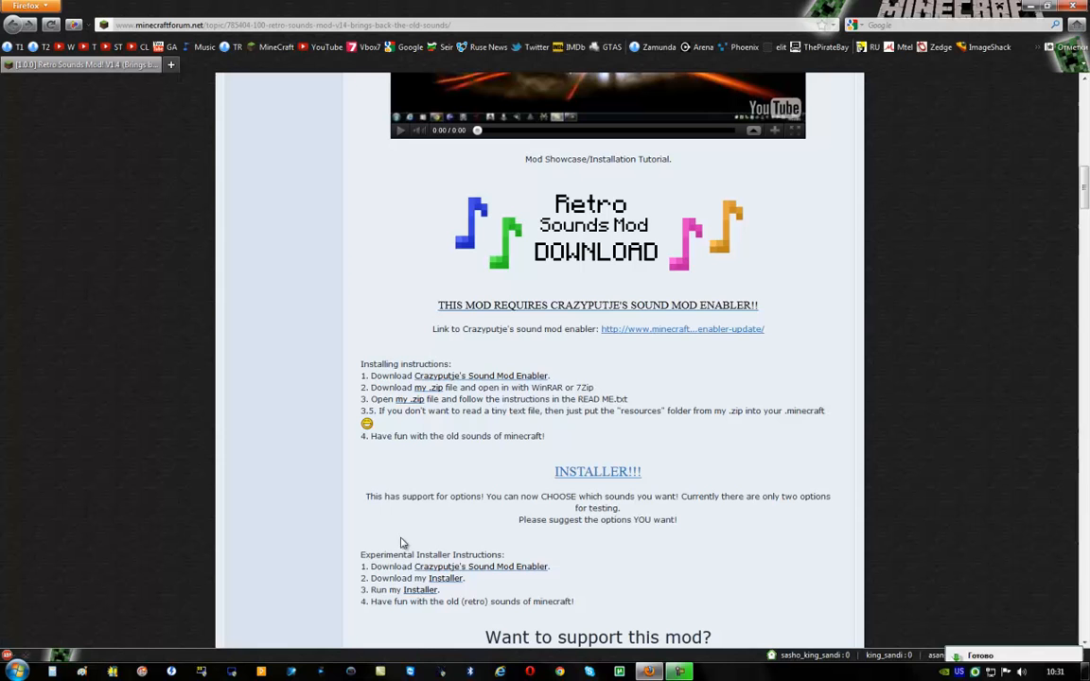
# Step: Save Retro Sounds Mod Installer V2.exe from its MediaFire download page
pyautogui.click(443, 579)
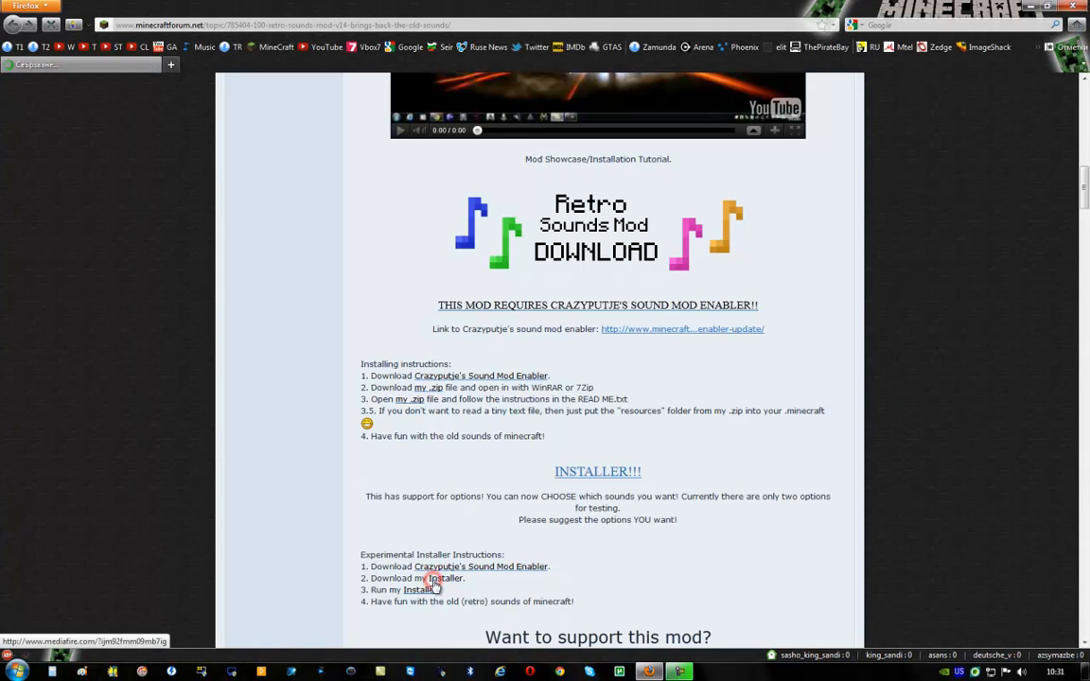
pyautogui.click(420, 590)
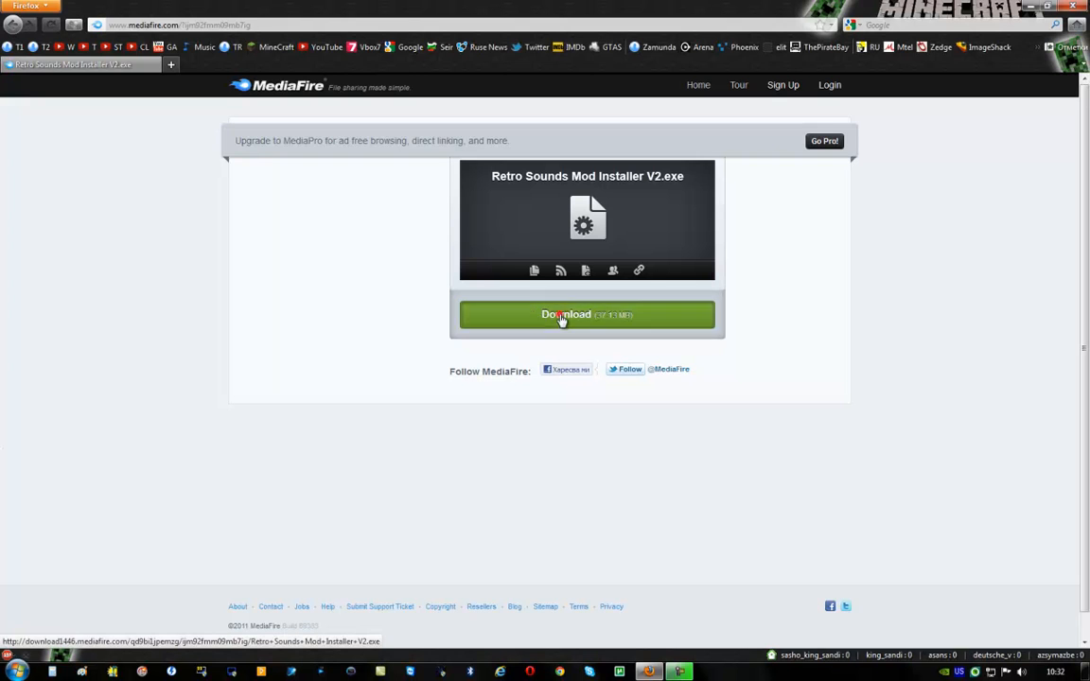
pyautogui.click(564, 314)
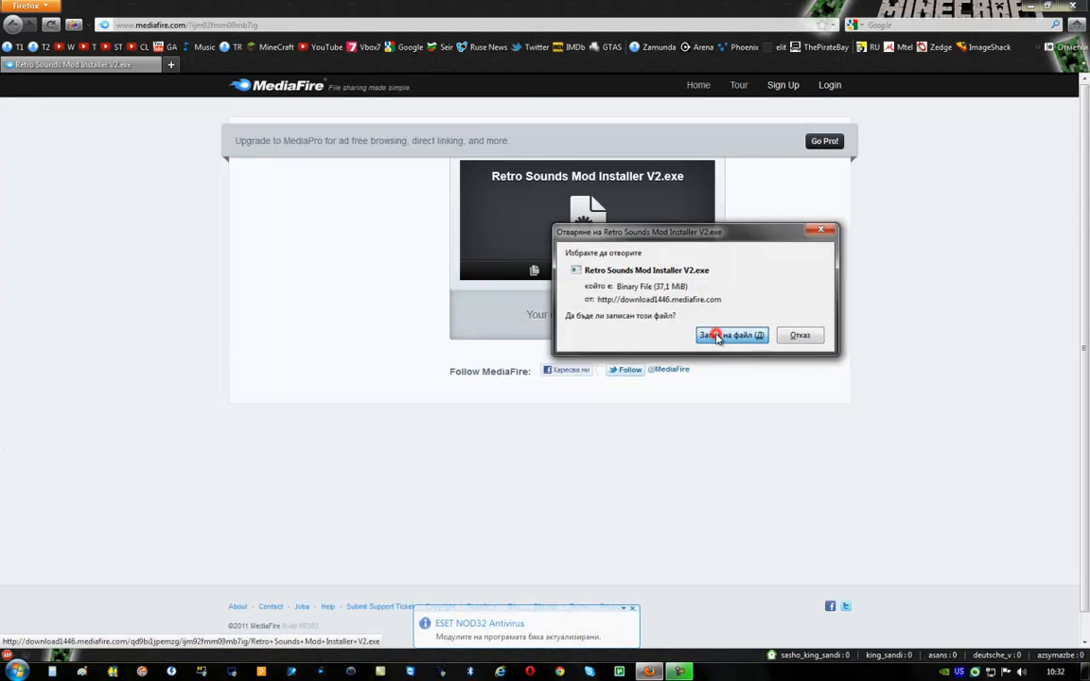
pyautogui.click(731, 335)
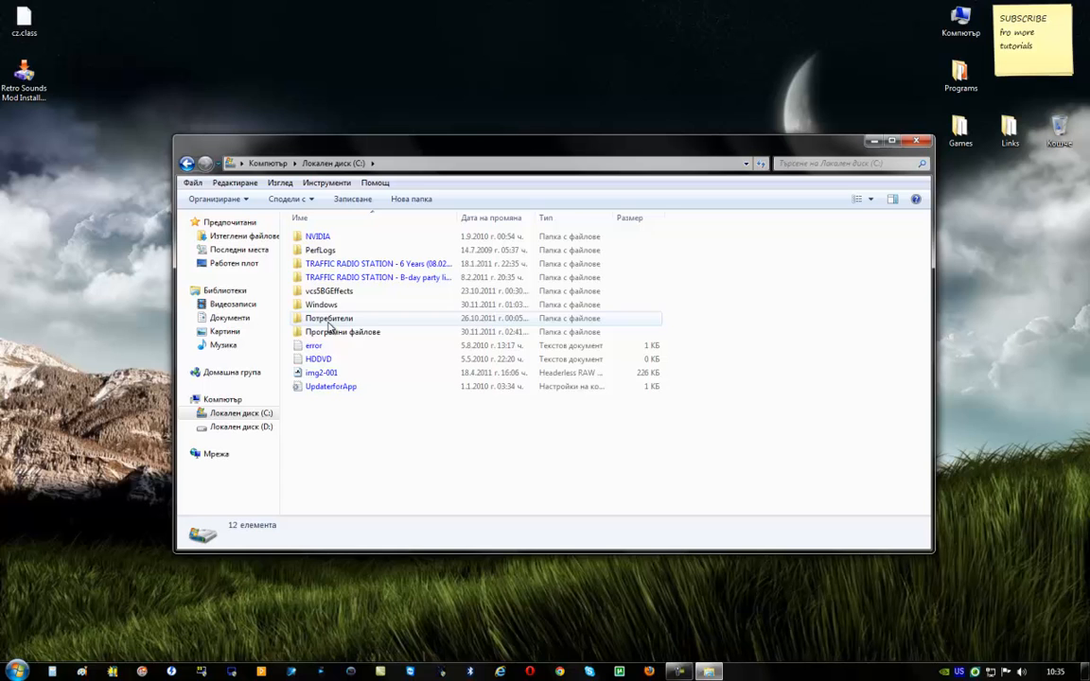
# Step: Browse from Users through the profile folder to the .minecraft bin folder
pyautogui.doubleClick(329, 318)
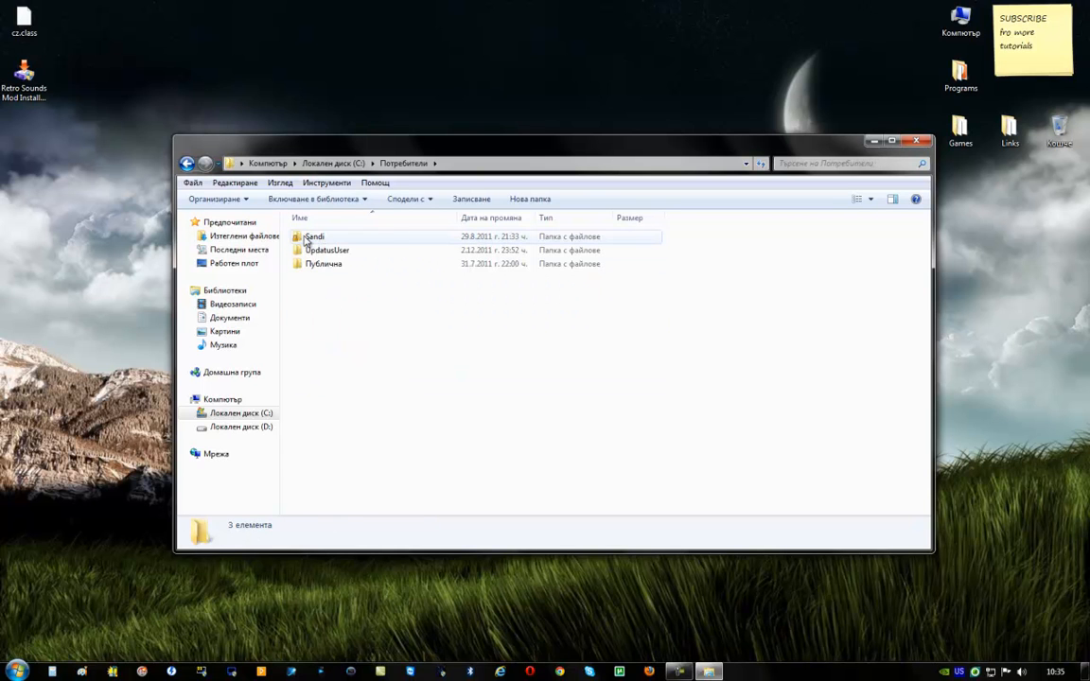
pyautogui.click(314, 237)
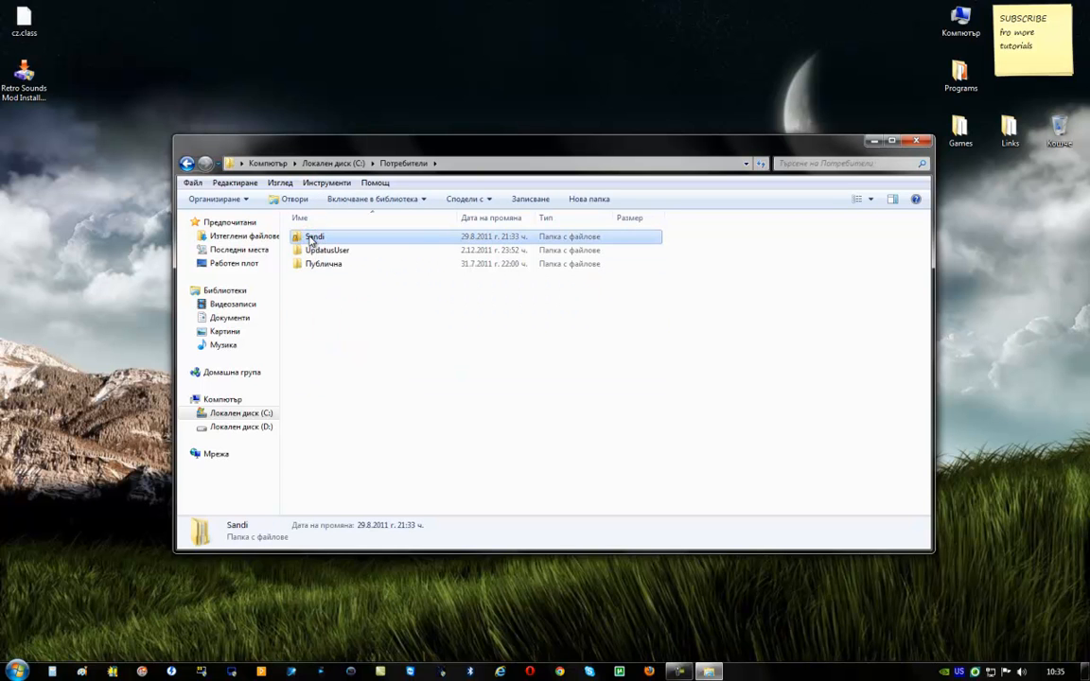
pyautogui.doubleClick(314, 237)
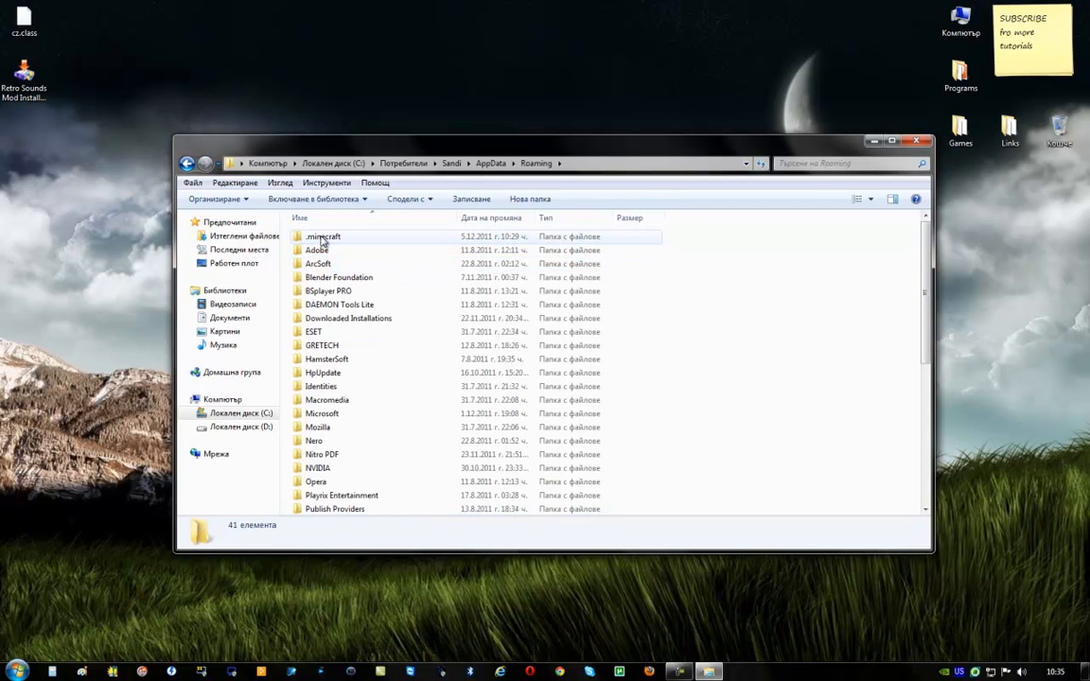
pyautogui.doubleClick(322, 237)
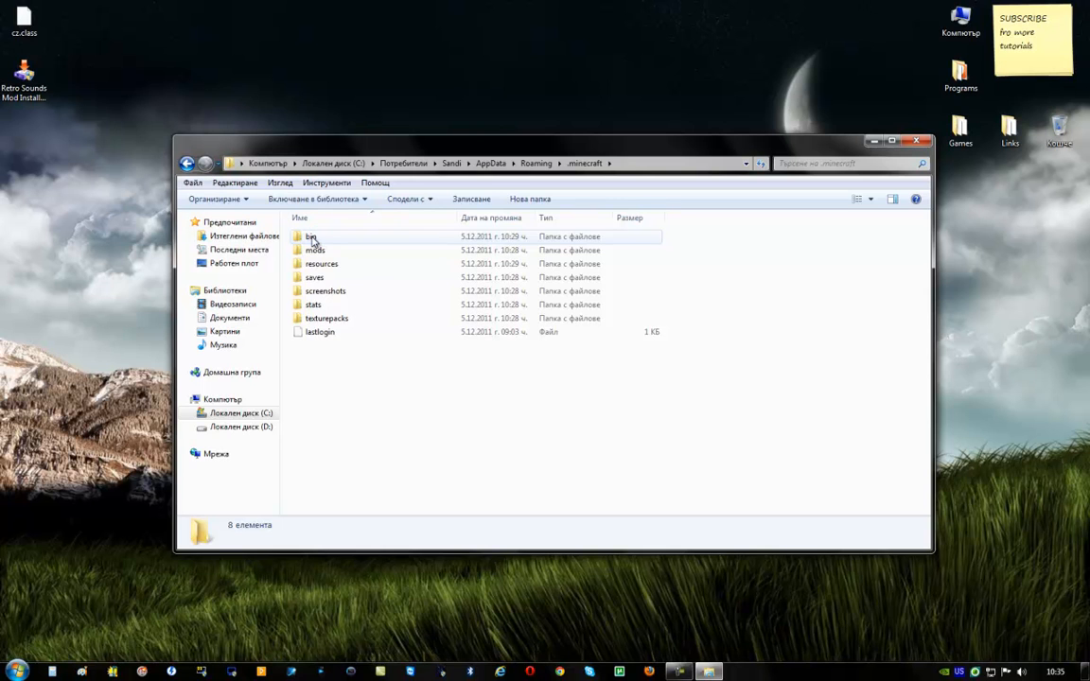
pyautogui.doubleClick(310, 237)
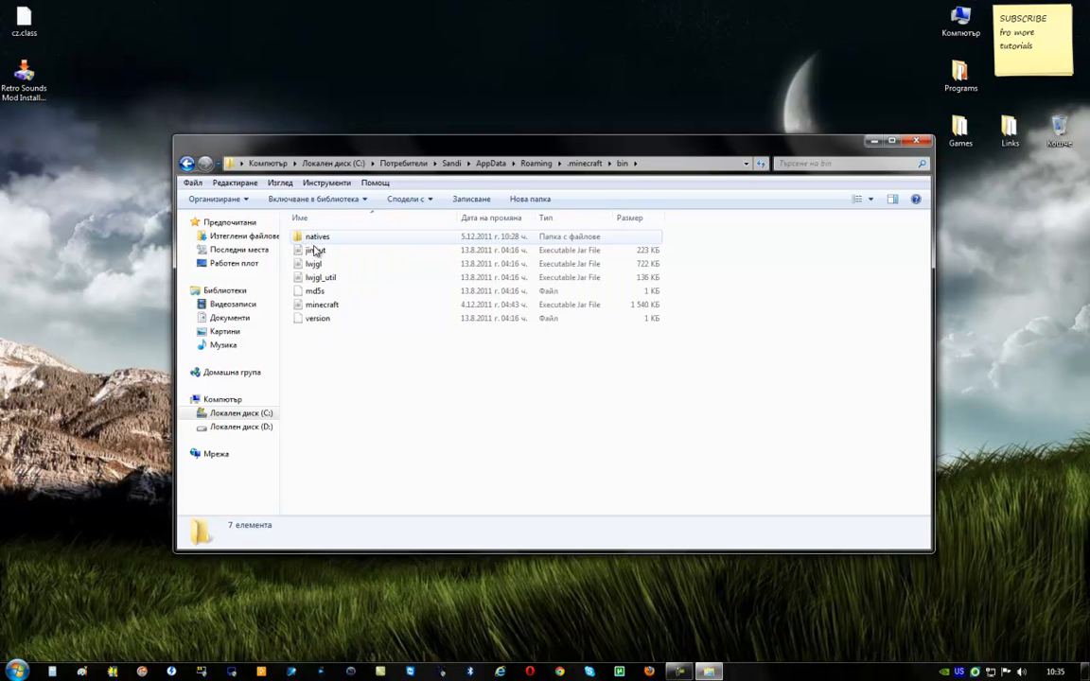
# Step: Open minecraft.jar with WinRAR archiver from its context menu
pyautogui.rightClick(322, 303)
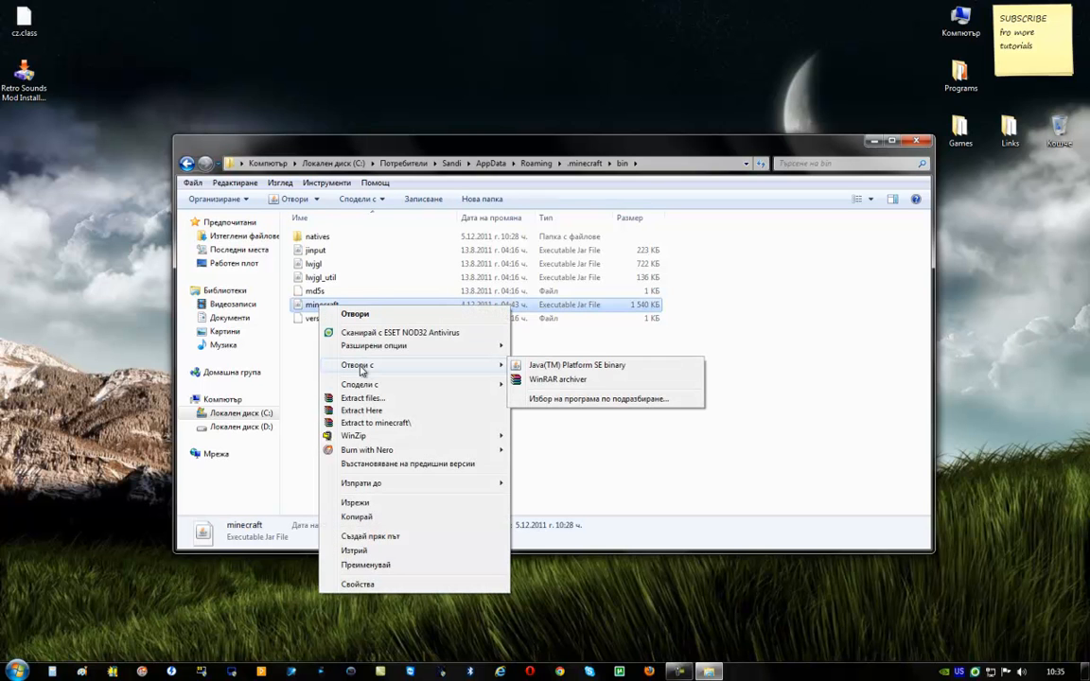
pyautogui.moveTo(534, 384)
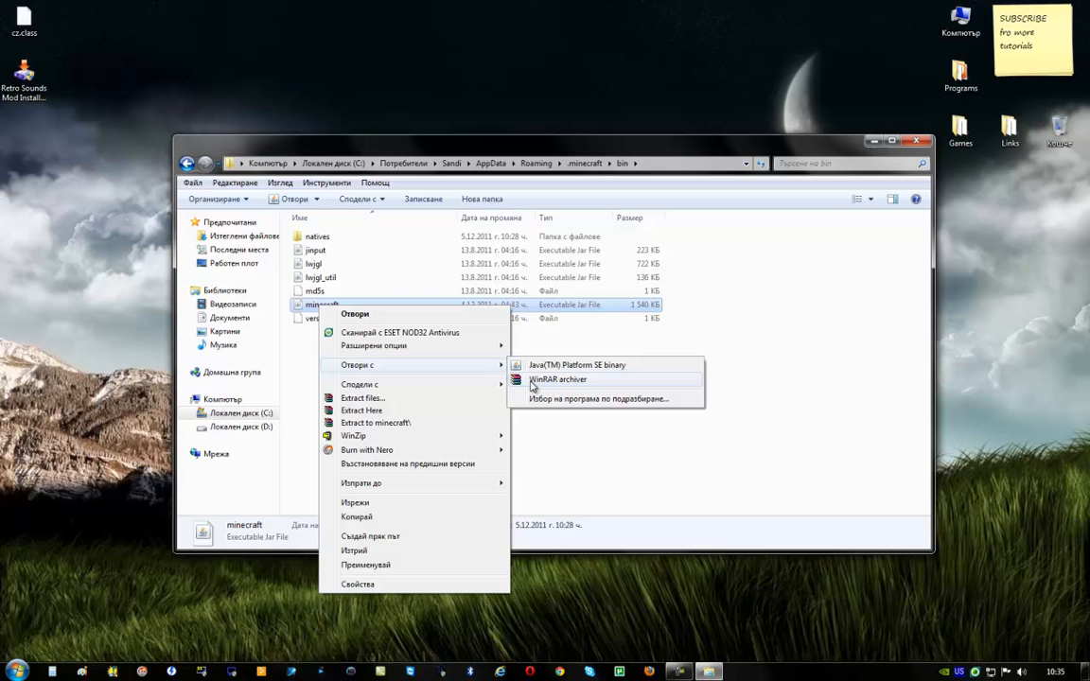
pyautogui.moveTo(560, 386)
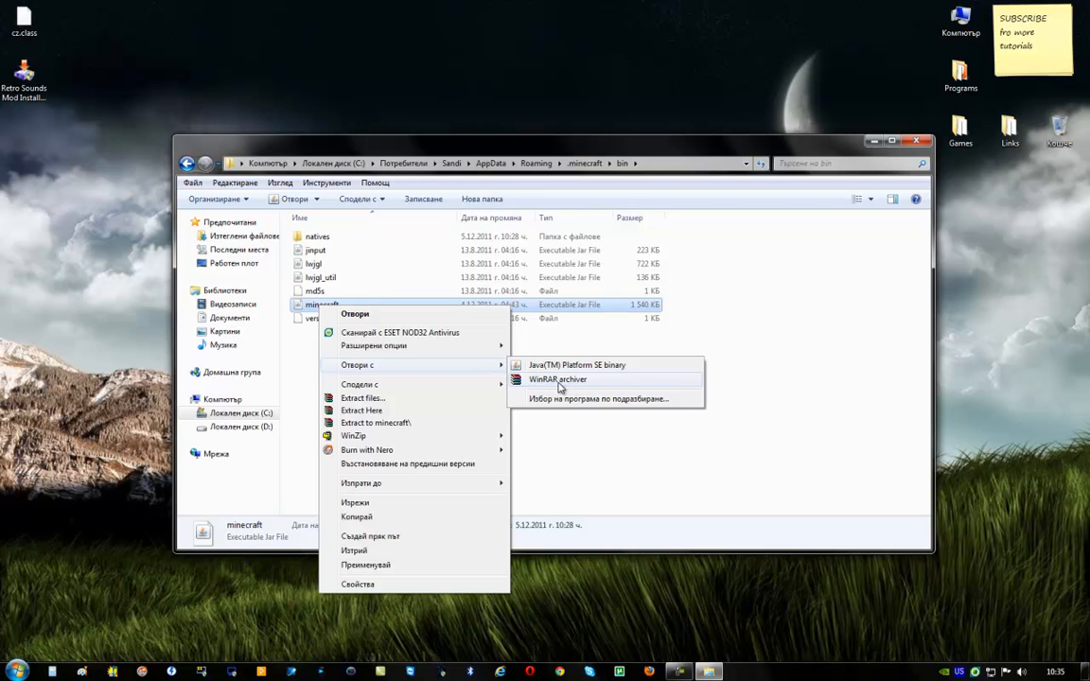
pyautogui.click(557, 378)
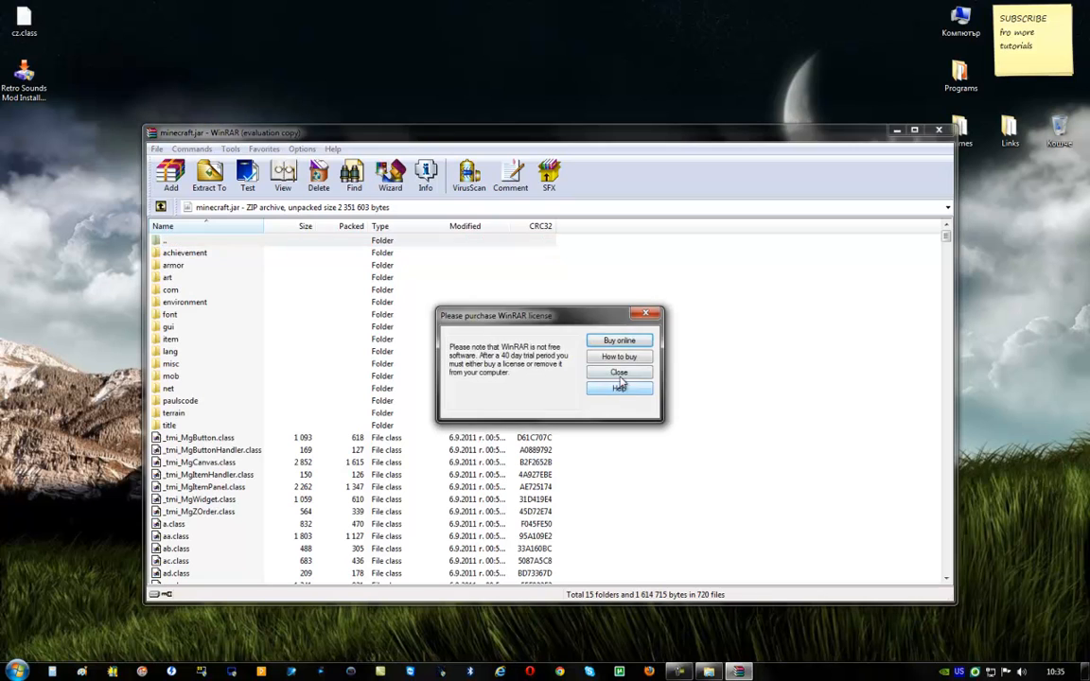
# Step: Dismiss the WinRAR purchase reminder, add the file into minecraft.jar and close the archive
pyautogui.click(617, 370)
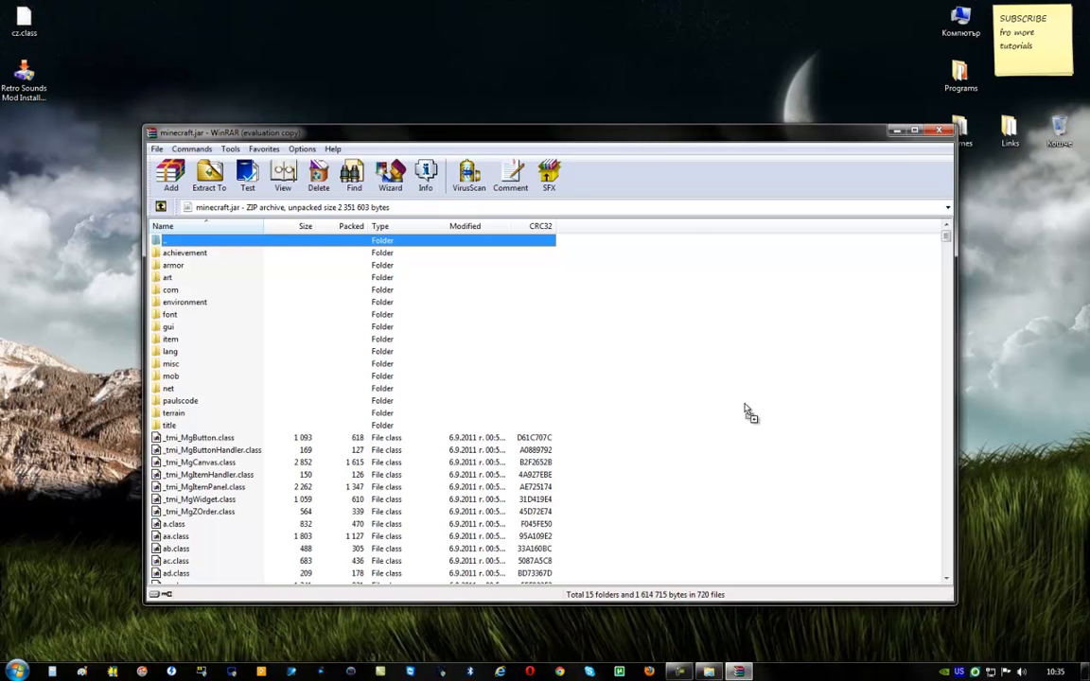
pyautogui.click(171, 174)
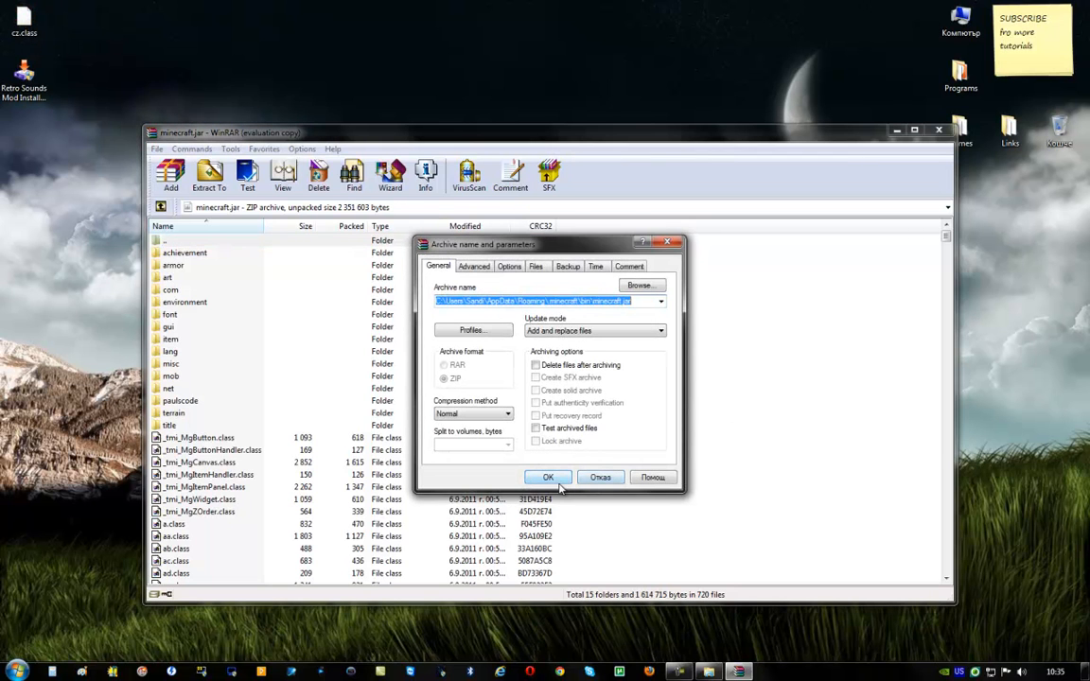
pyautogui.click(549, 477)
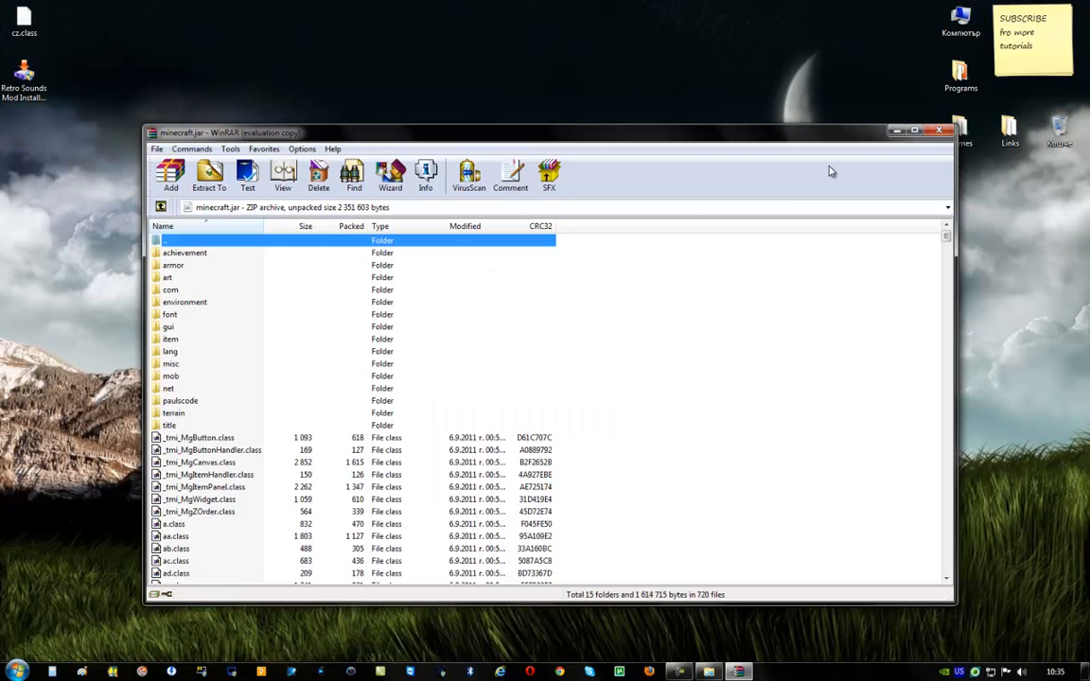
pyautogui.moveTo(939, 132)
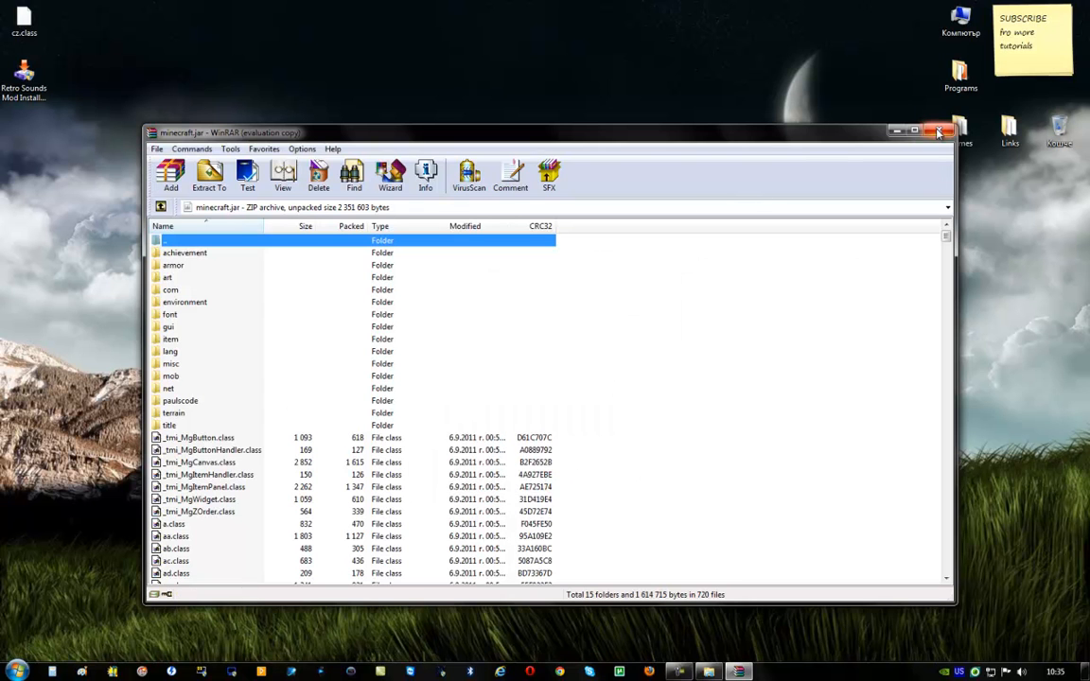
pyautogui.click(935, 132)
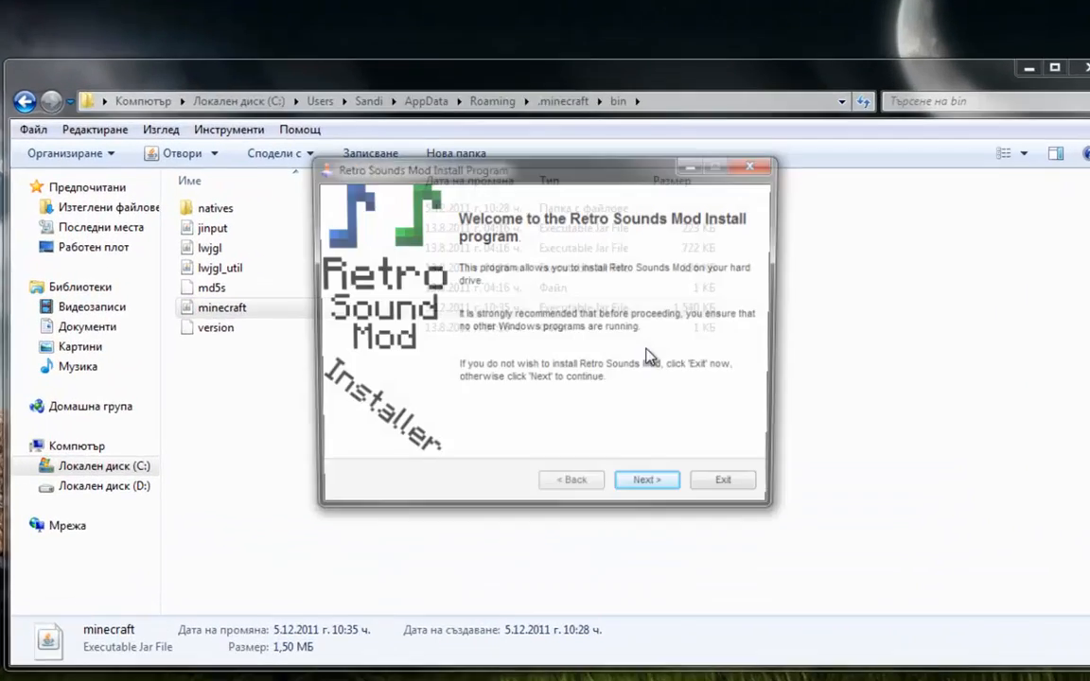
# Step: Proceed past the welcome page keeping the Default sound version selected
pyautogui.click(647, 480)
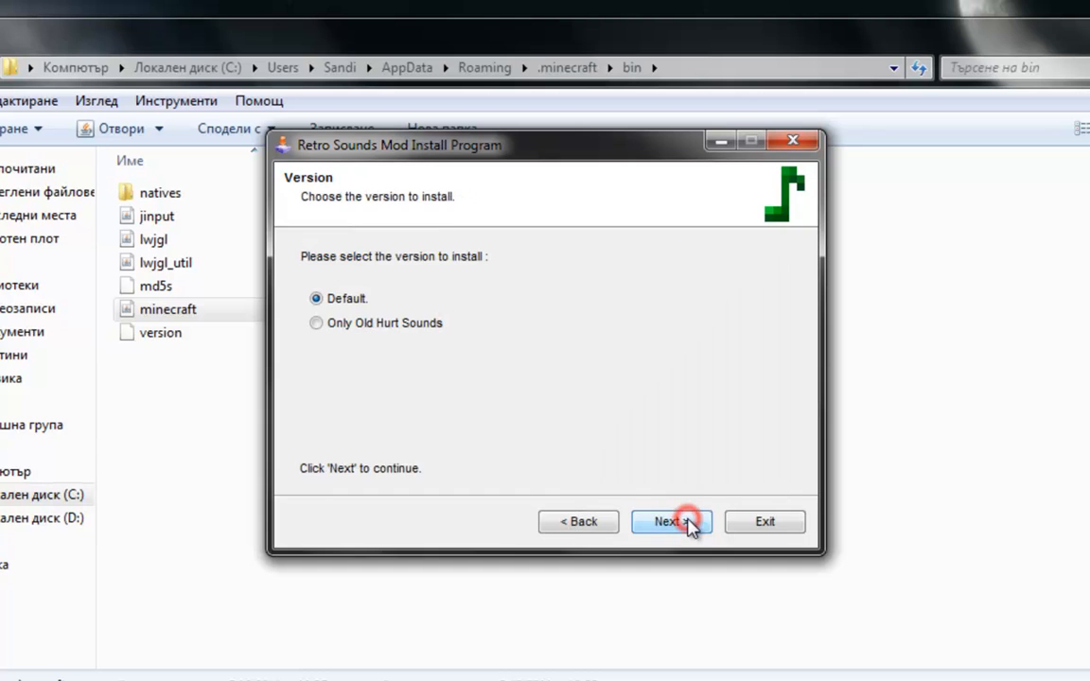
pyautogui.moveTo(450, 271)
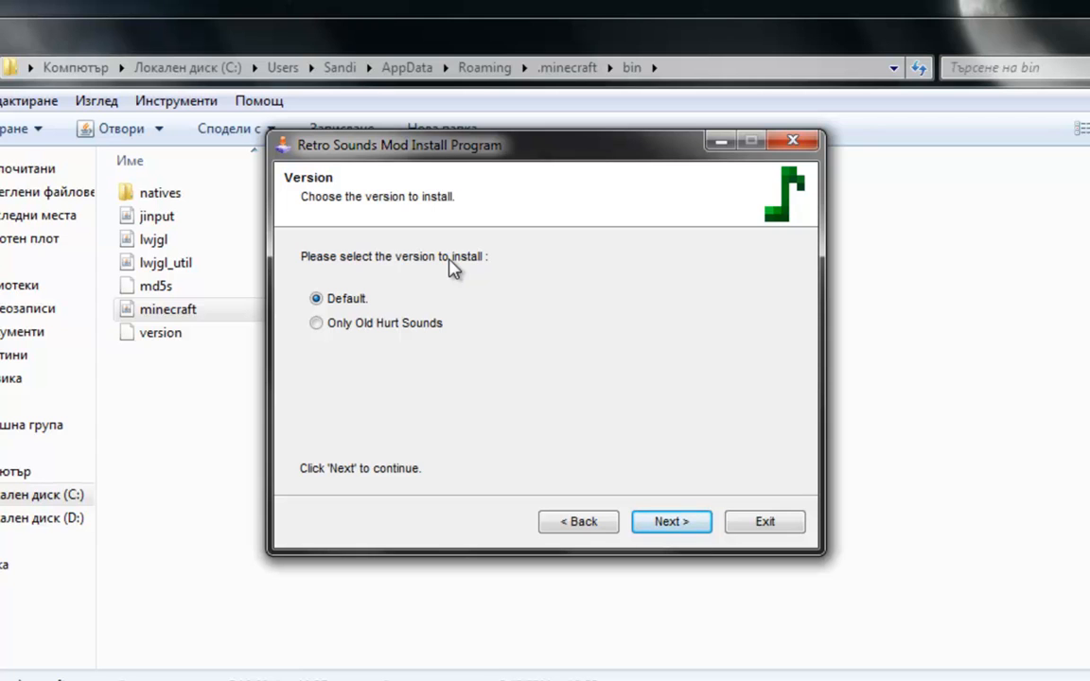
pyautogui.click(316, 321)
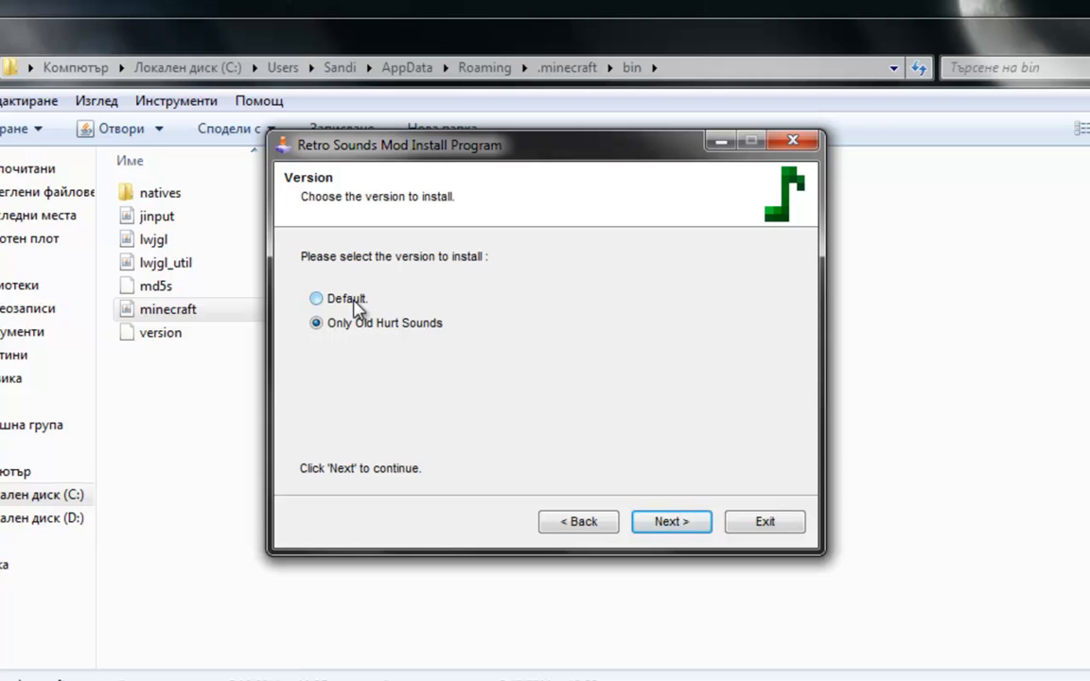
pyautogui.click(316, 299)
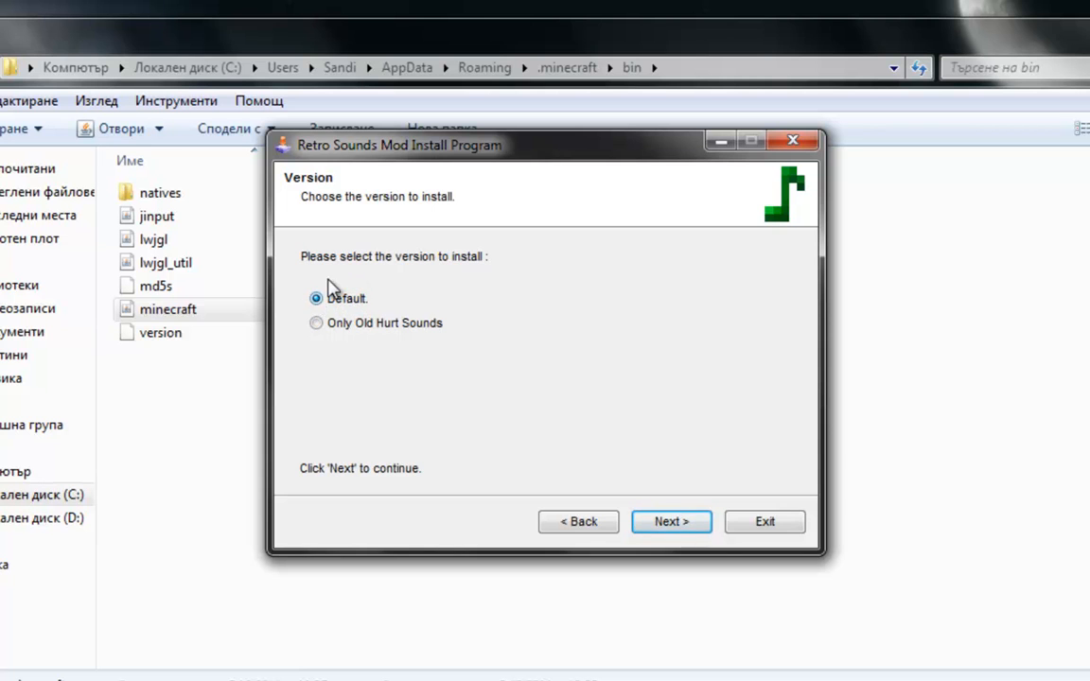
pyautogui.click(670, 523)
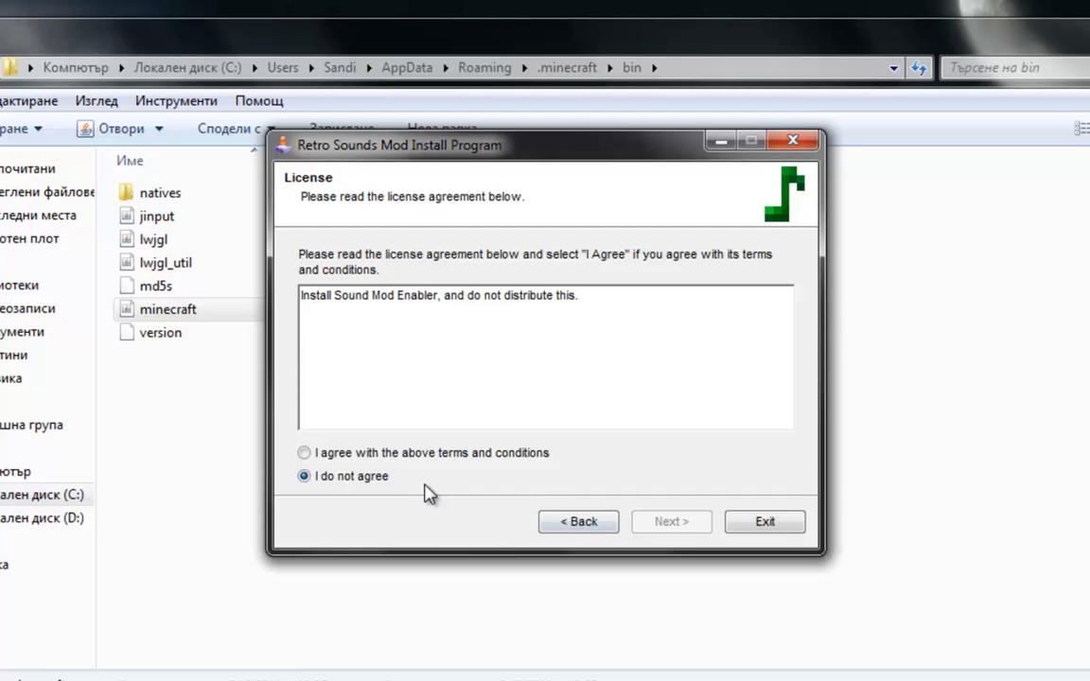
# Step: Agree to the licence, install the mod into the .minecraft folder and exit the installer
pyautogui.click(302, 454)
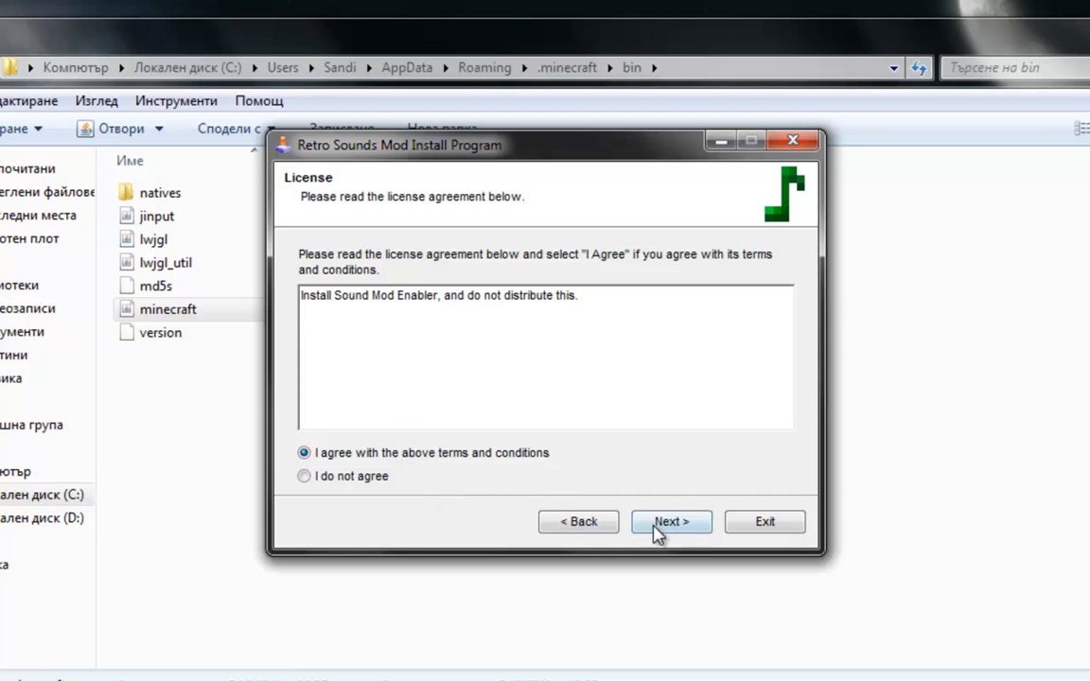
pyautogui.click(670, 523)
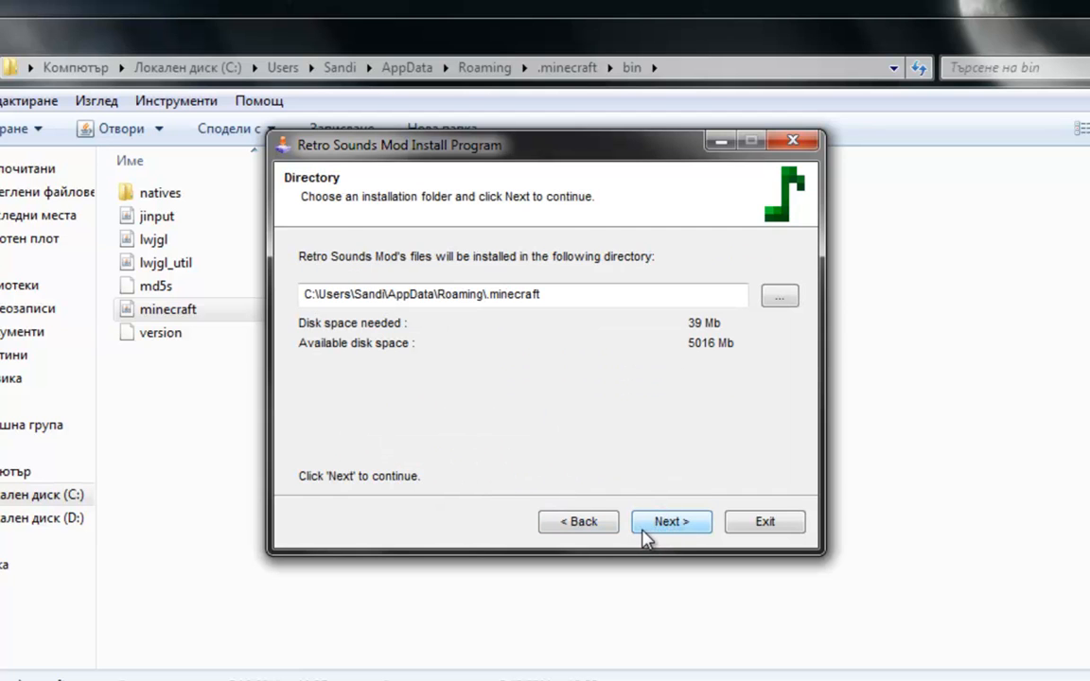
pyautogui.click(659, 522)
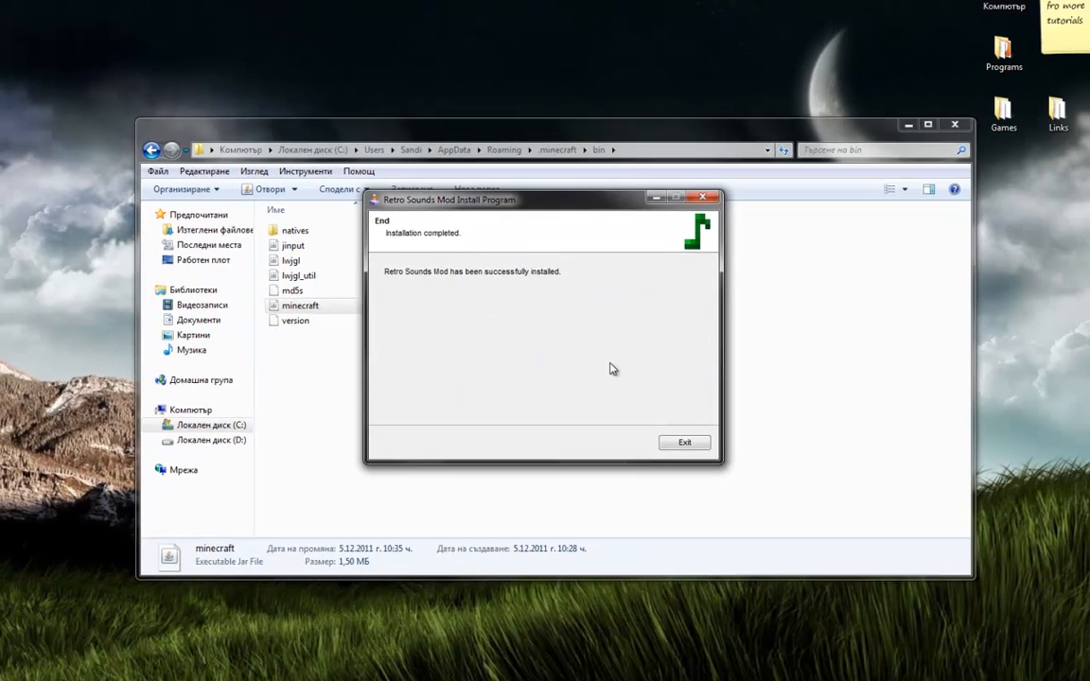
pyautogui.click(681, 442)
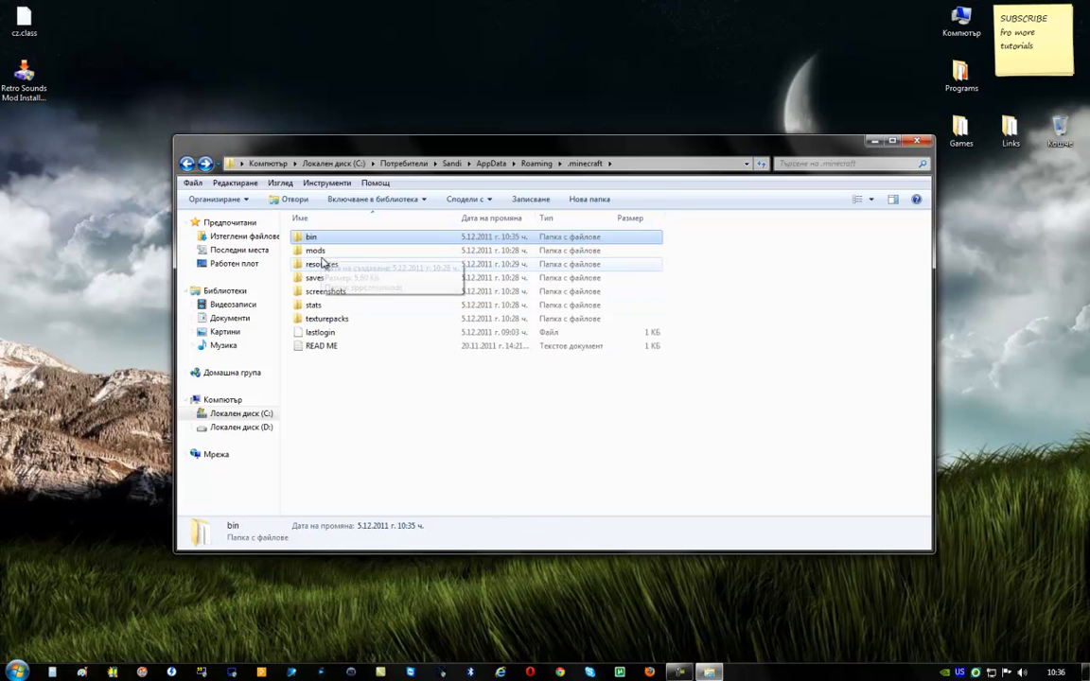
pyautogui.moveTo(316, 273)
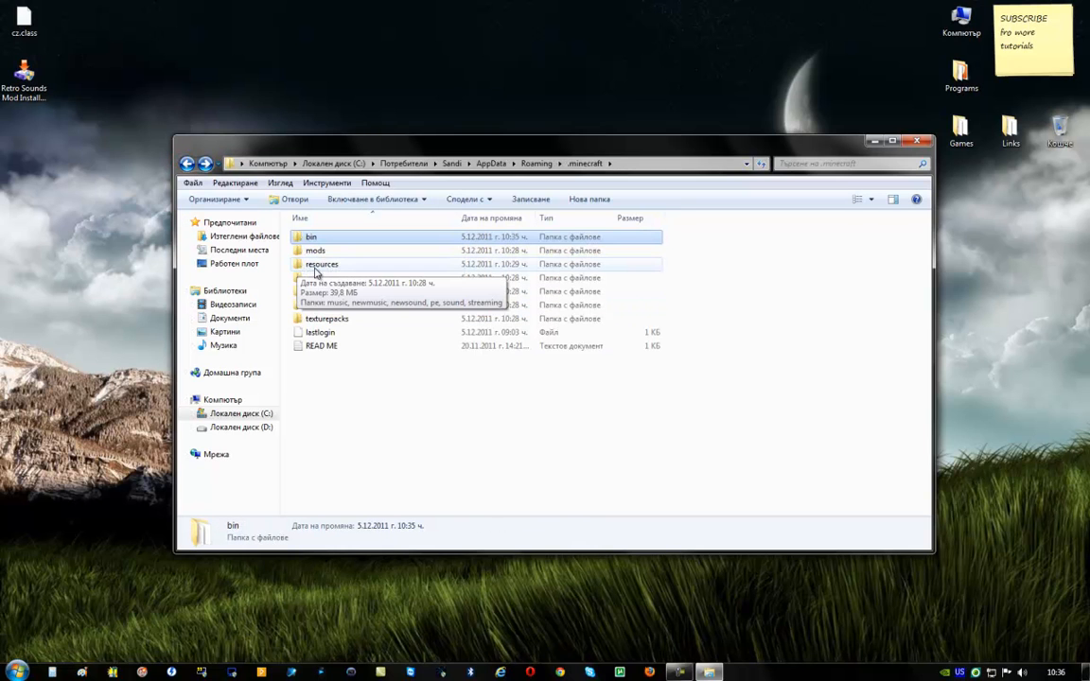
# Step: Create a new text document named DO_NOT_UPDATE inside the resources folder
pyautogui.doubleClick(322, 264)
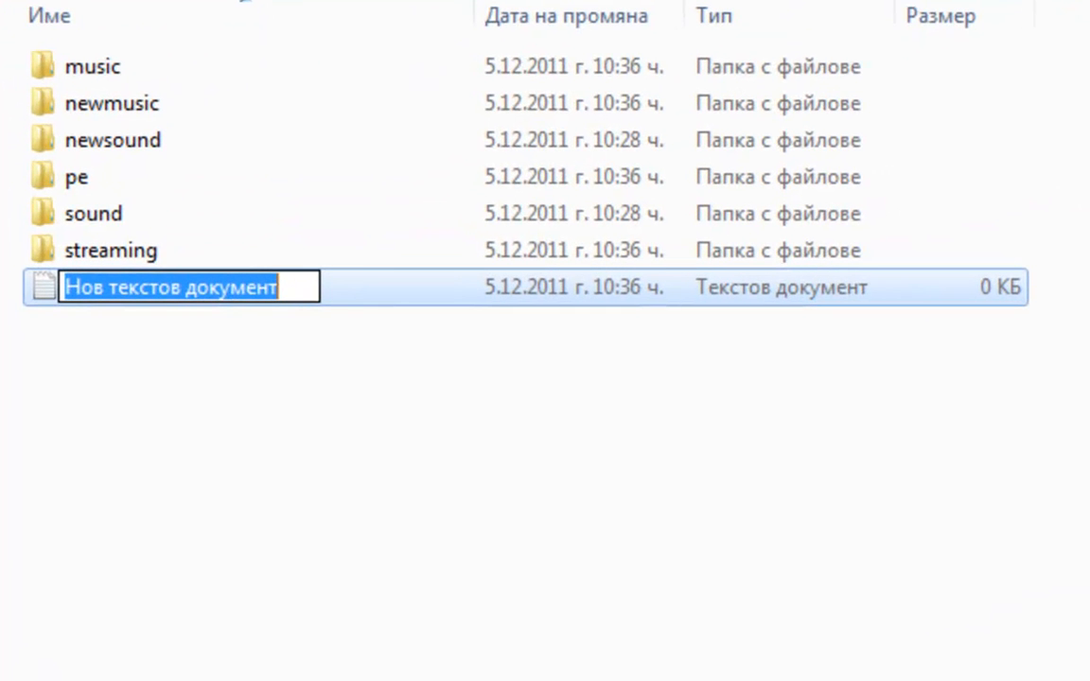
pyautogui.write('DO_')
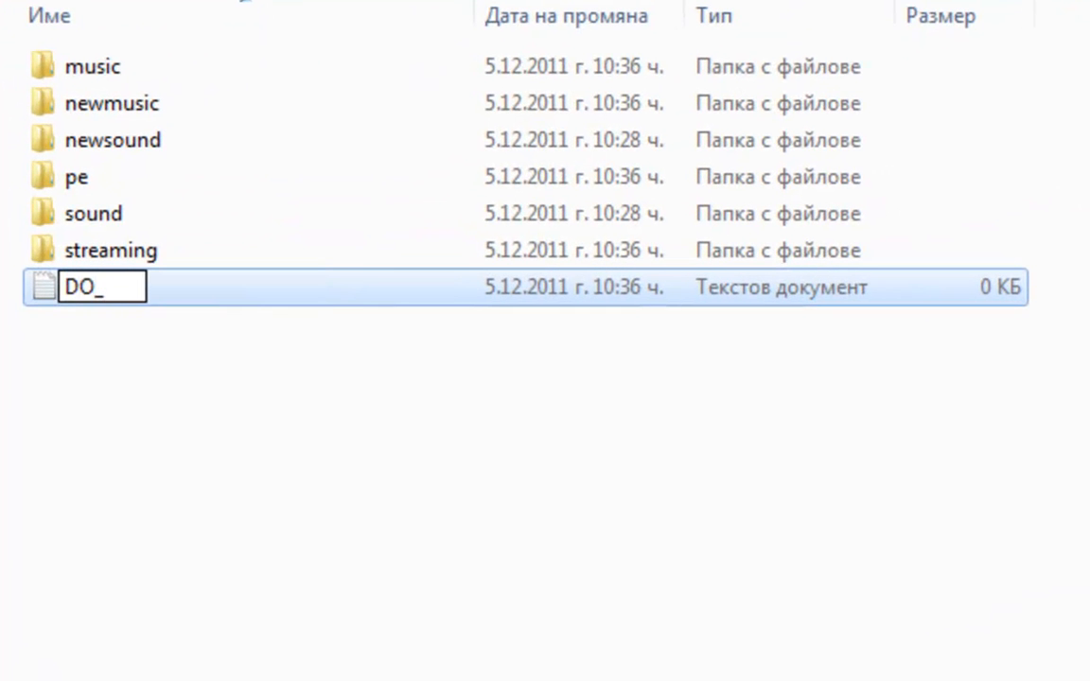
pyautogui.write('NOT_')
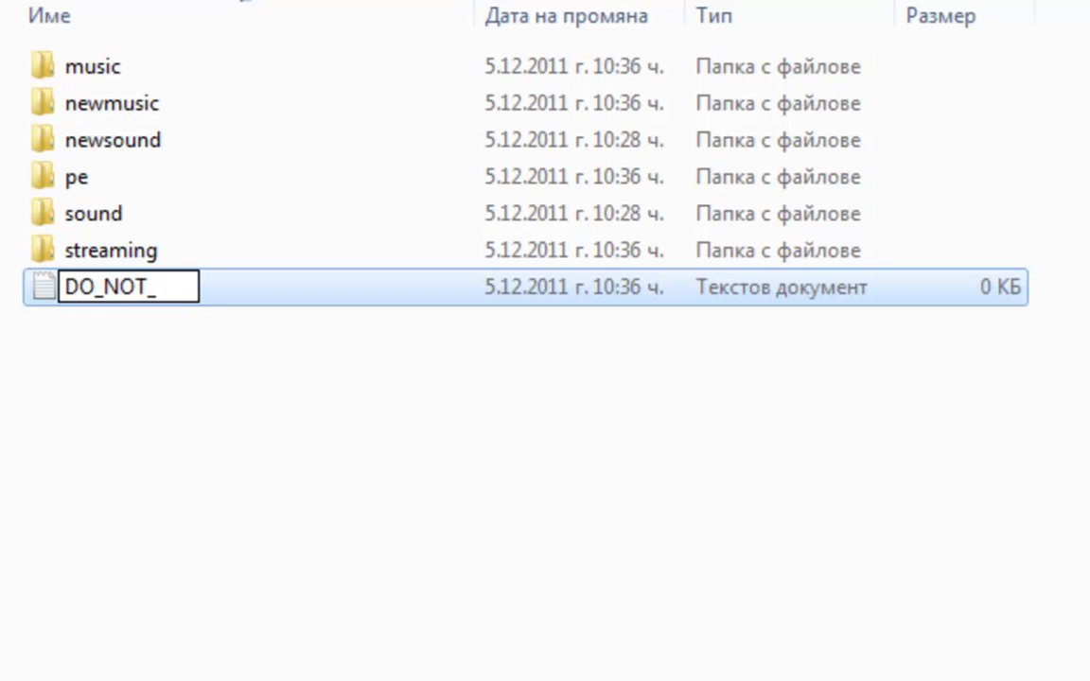
pyautogui.write('UPDATE')
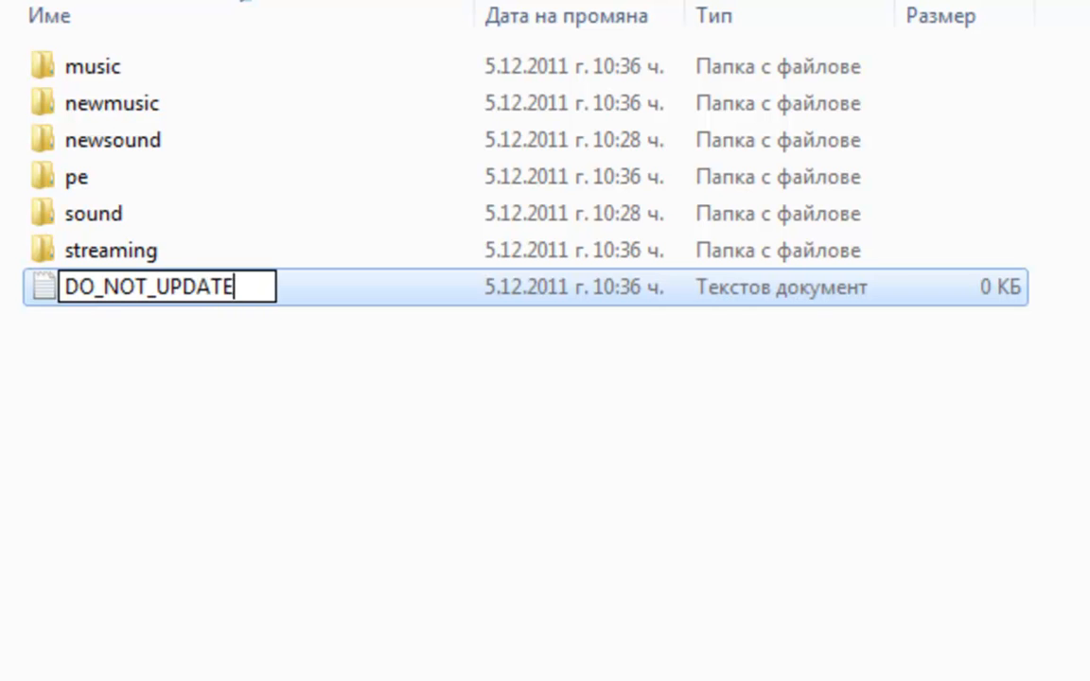